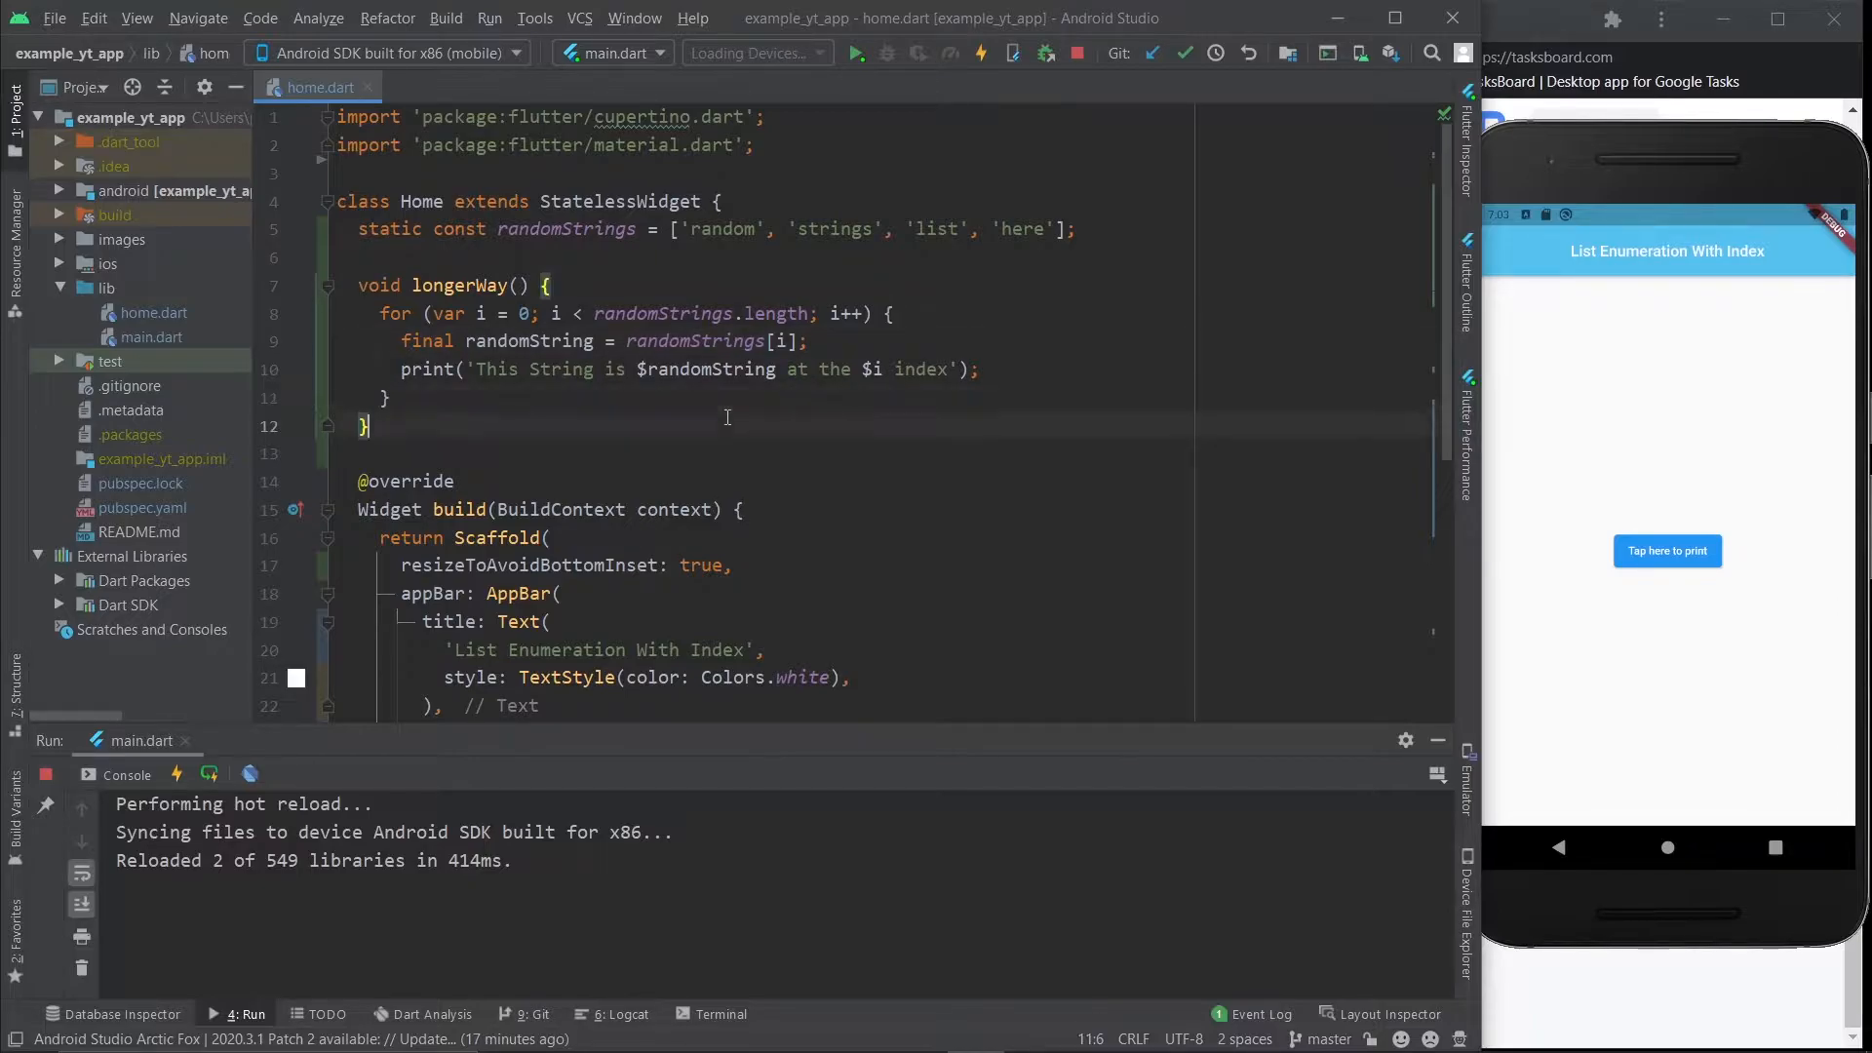
# Step: Call longerWay() from the button's onPressed so the console prints each string with its index
pyautogui.press('Enter')
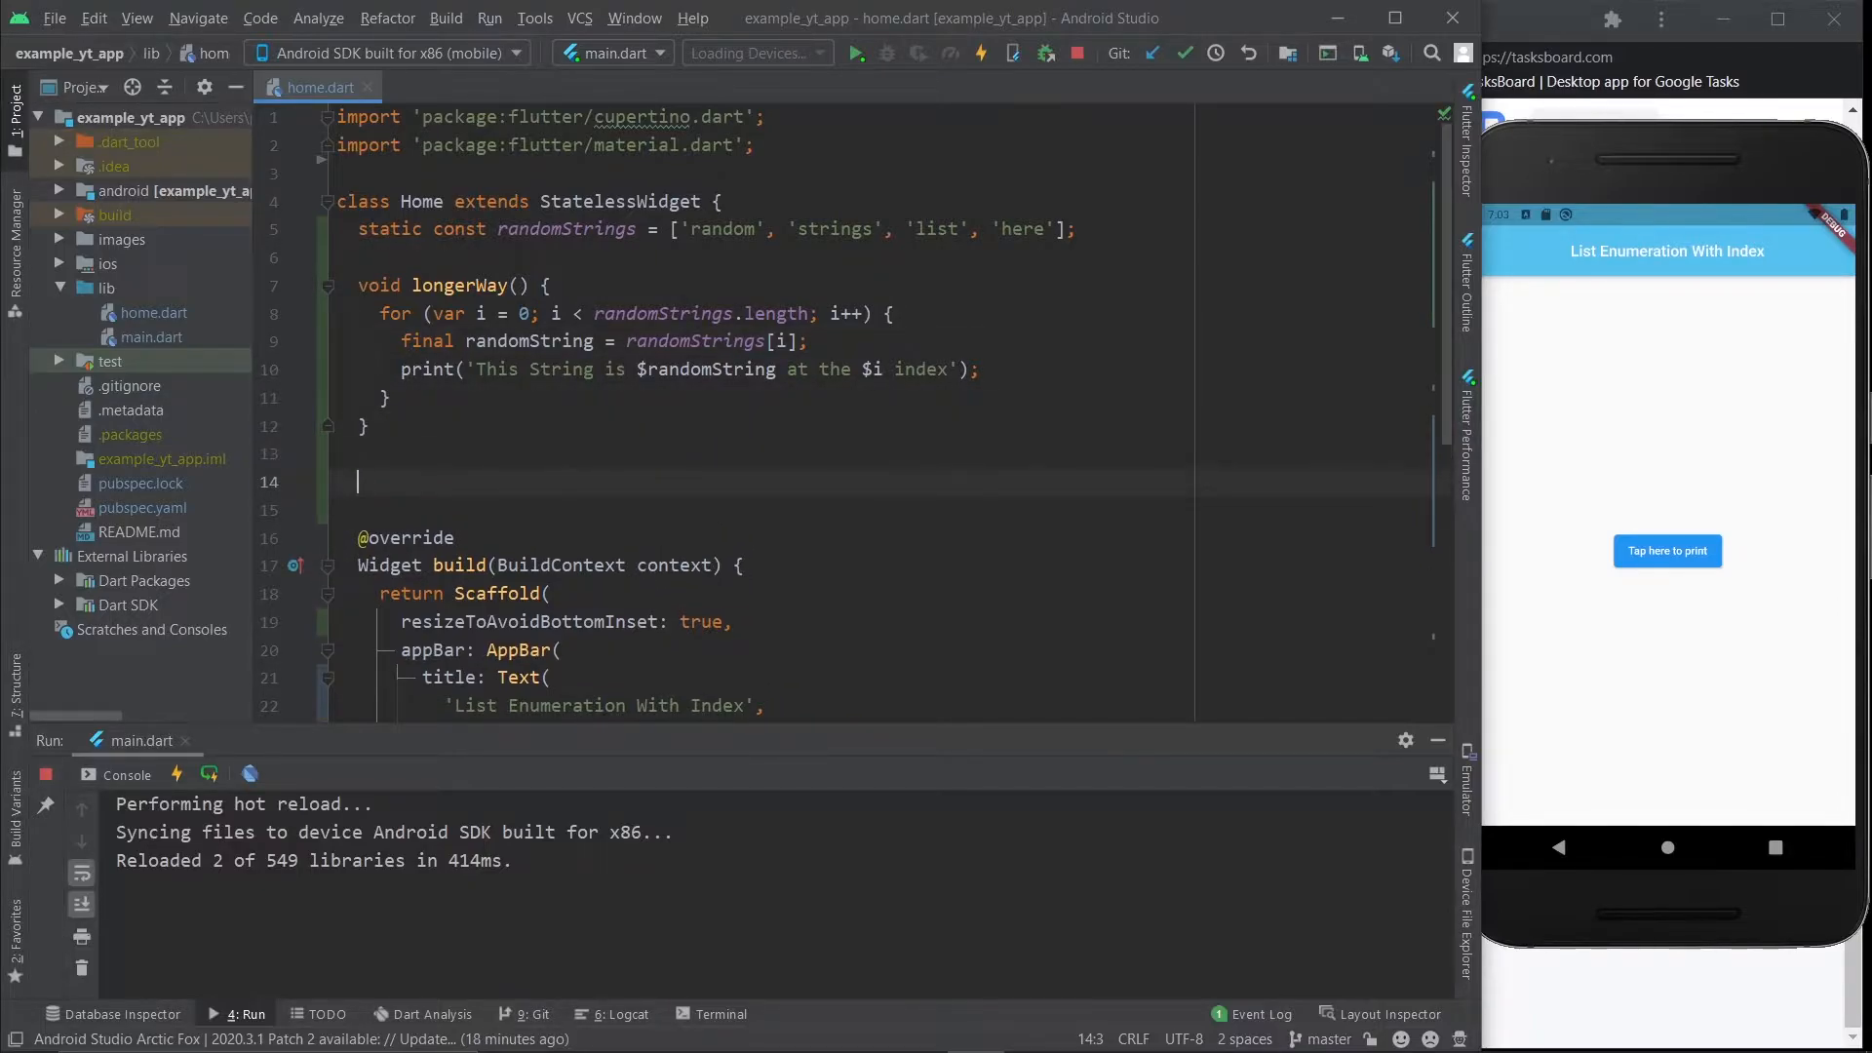
pyautogui.write('void')
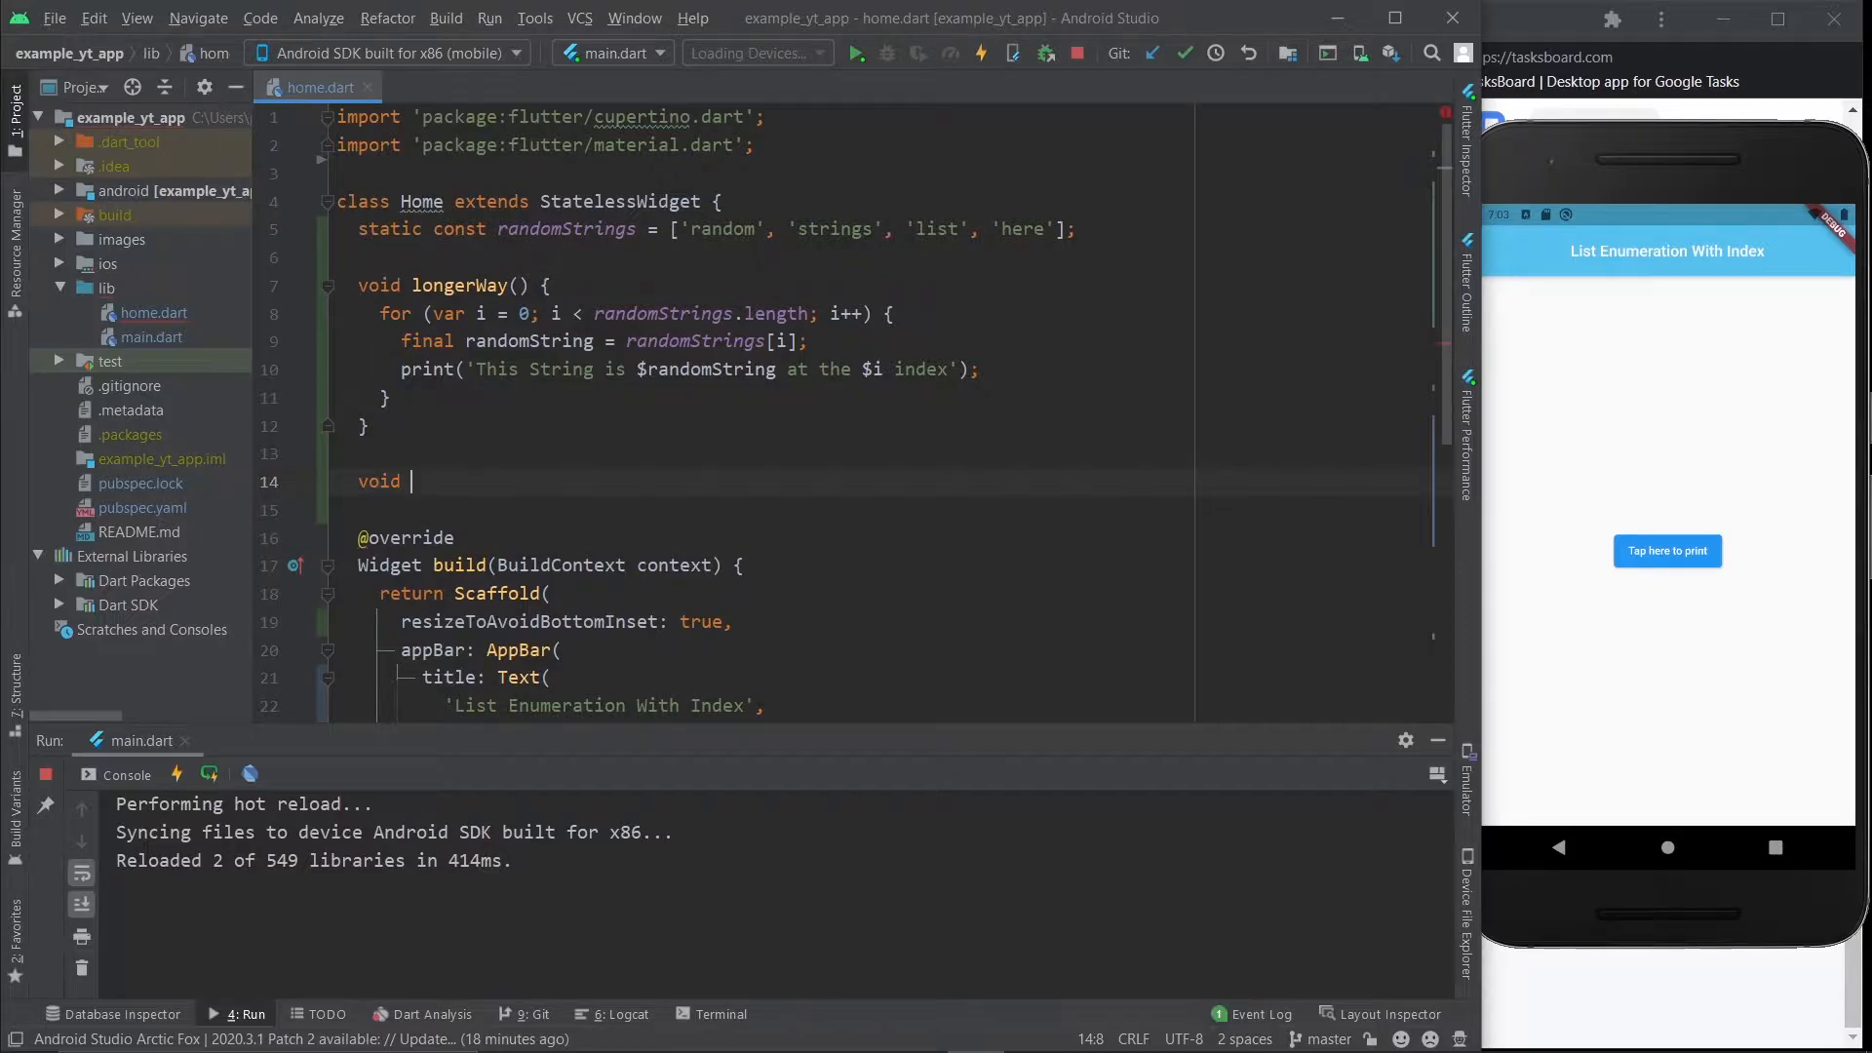
pyautogui.press('BackSpace')
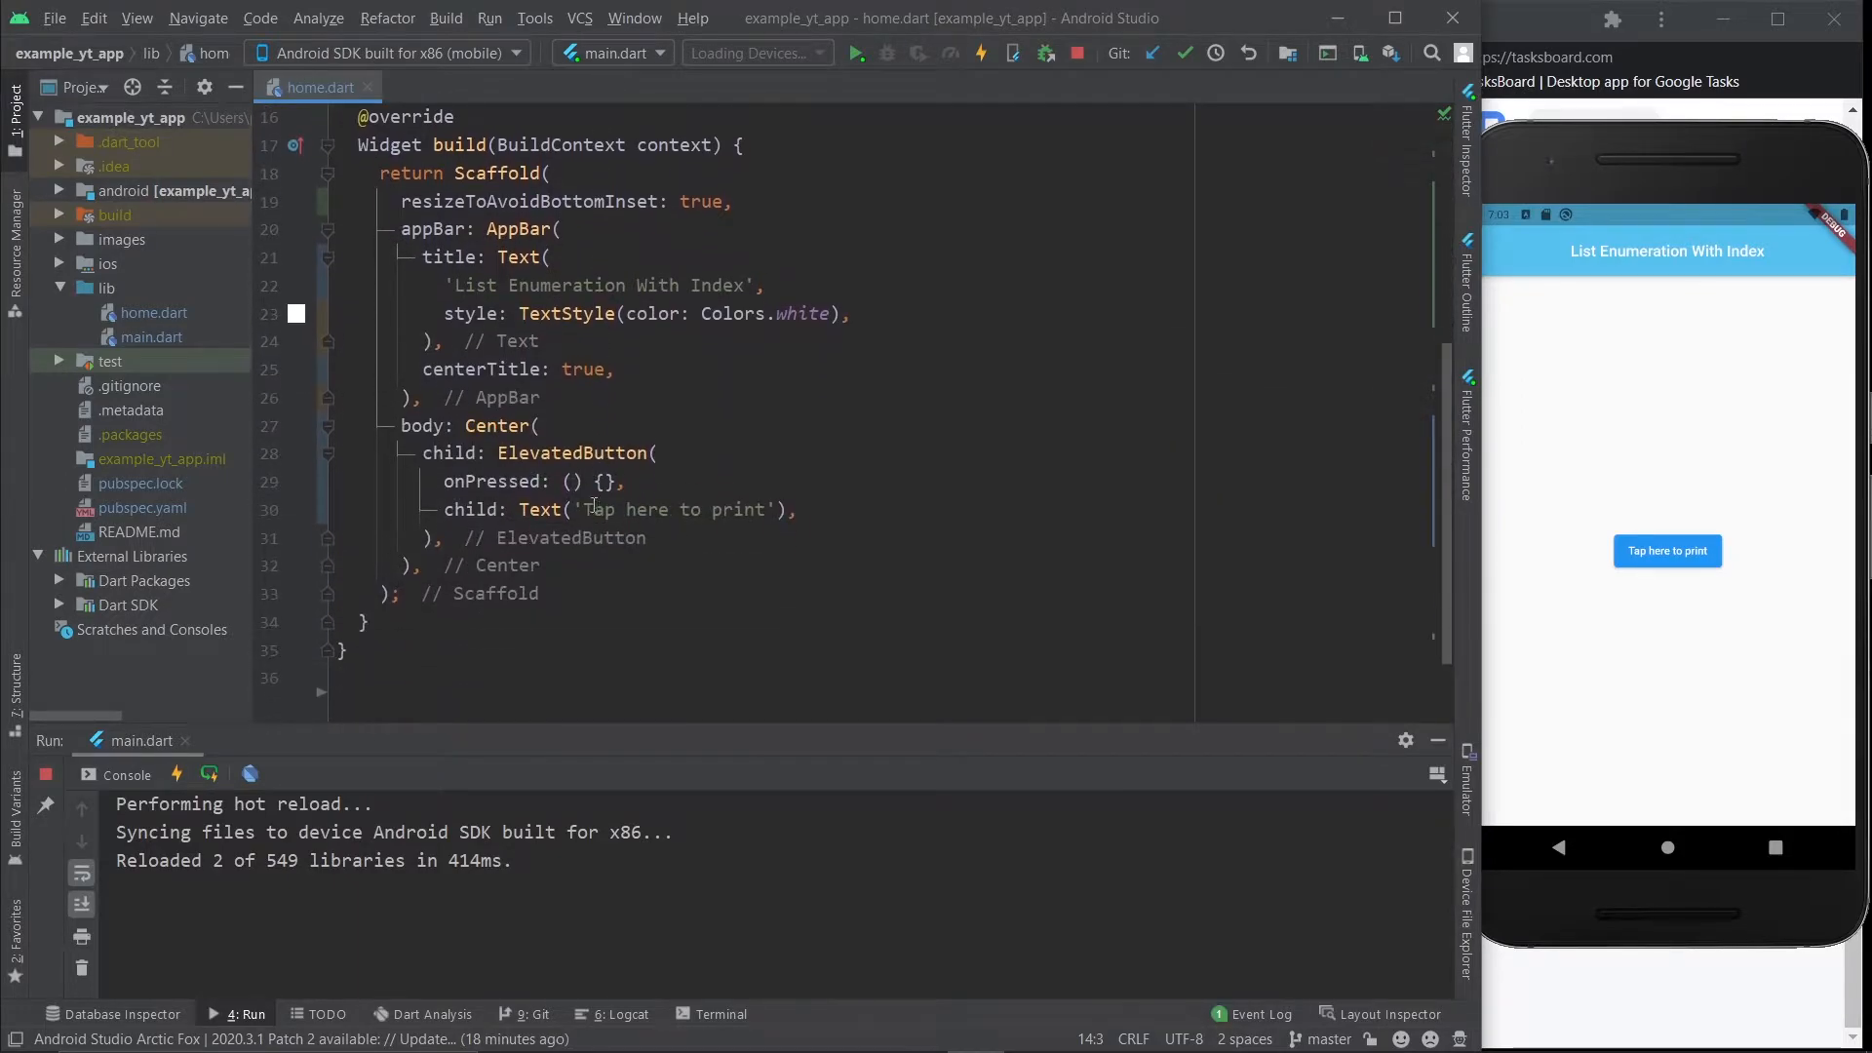
pyautogui.write('longerWay() {')
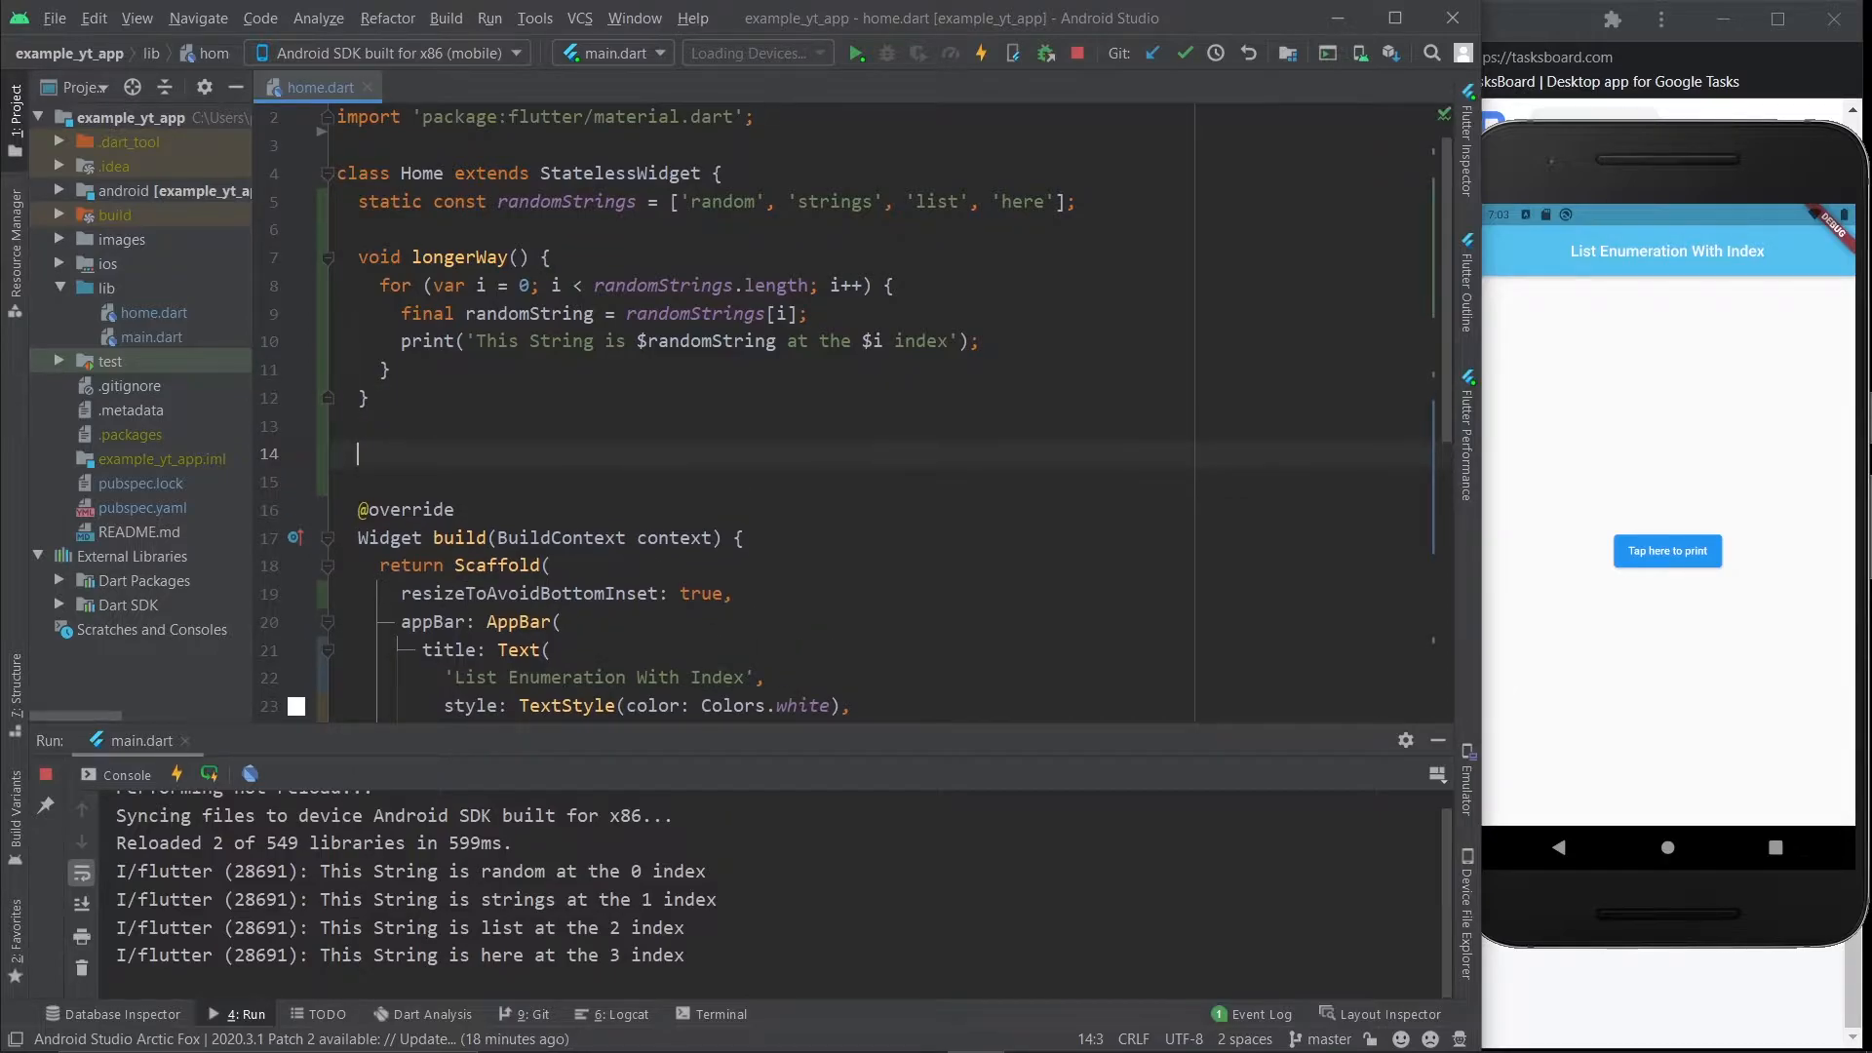
# Step: Declare an empty void shortWay() { } method below longerWay
pyautogui.write('void')
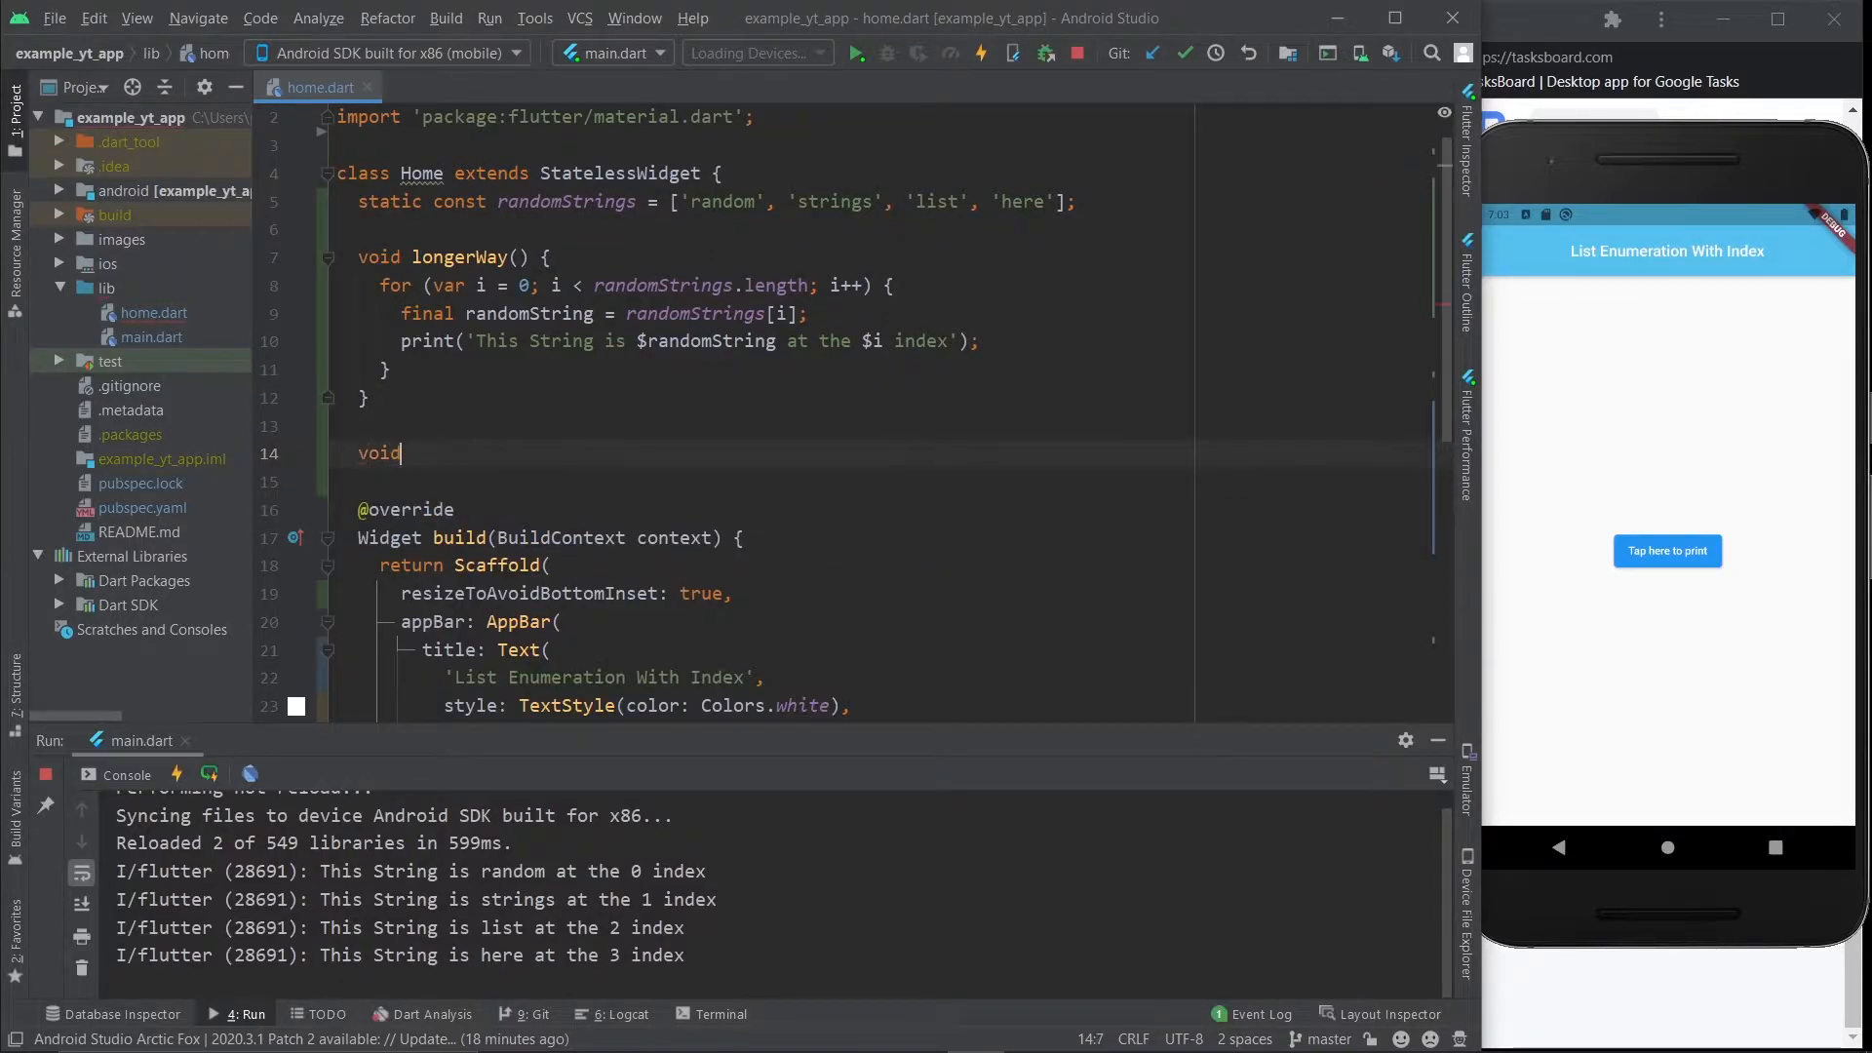
pyautogui.write('" "')
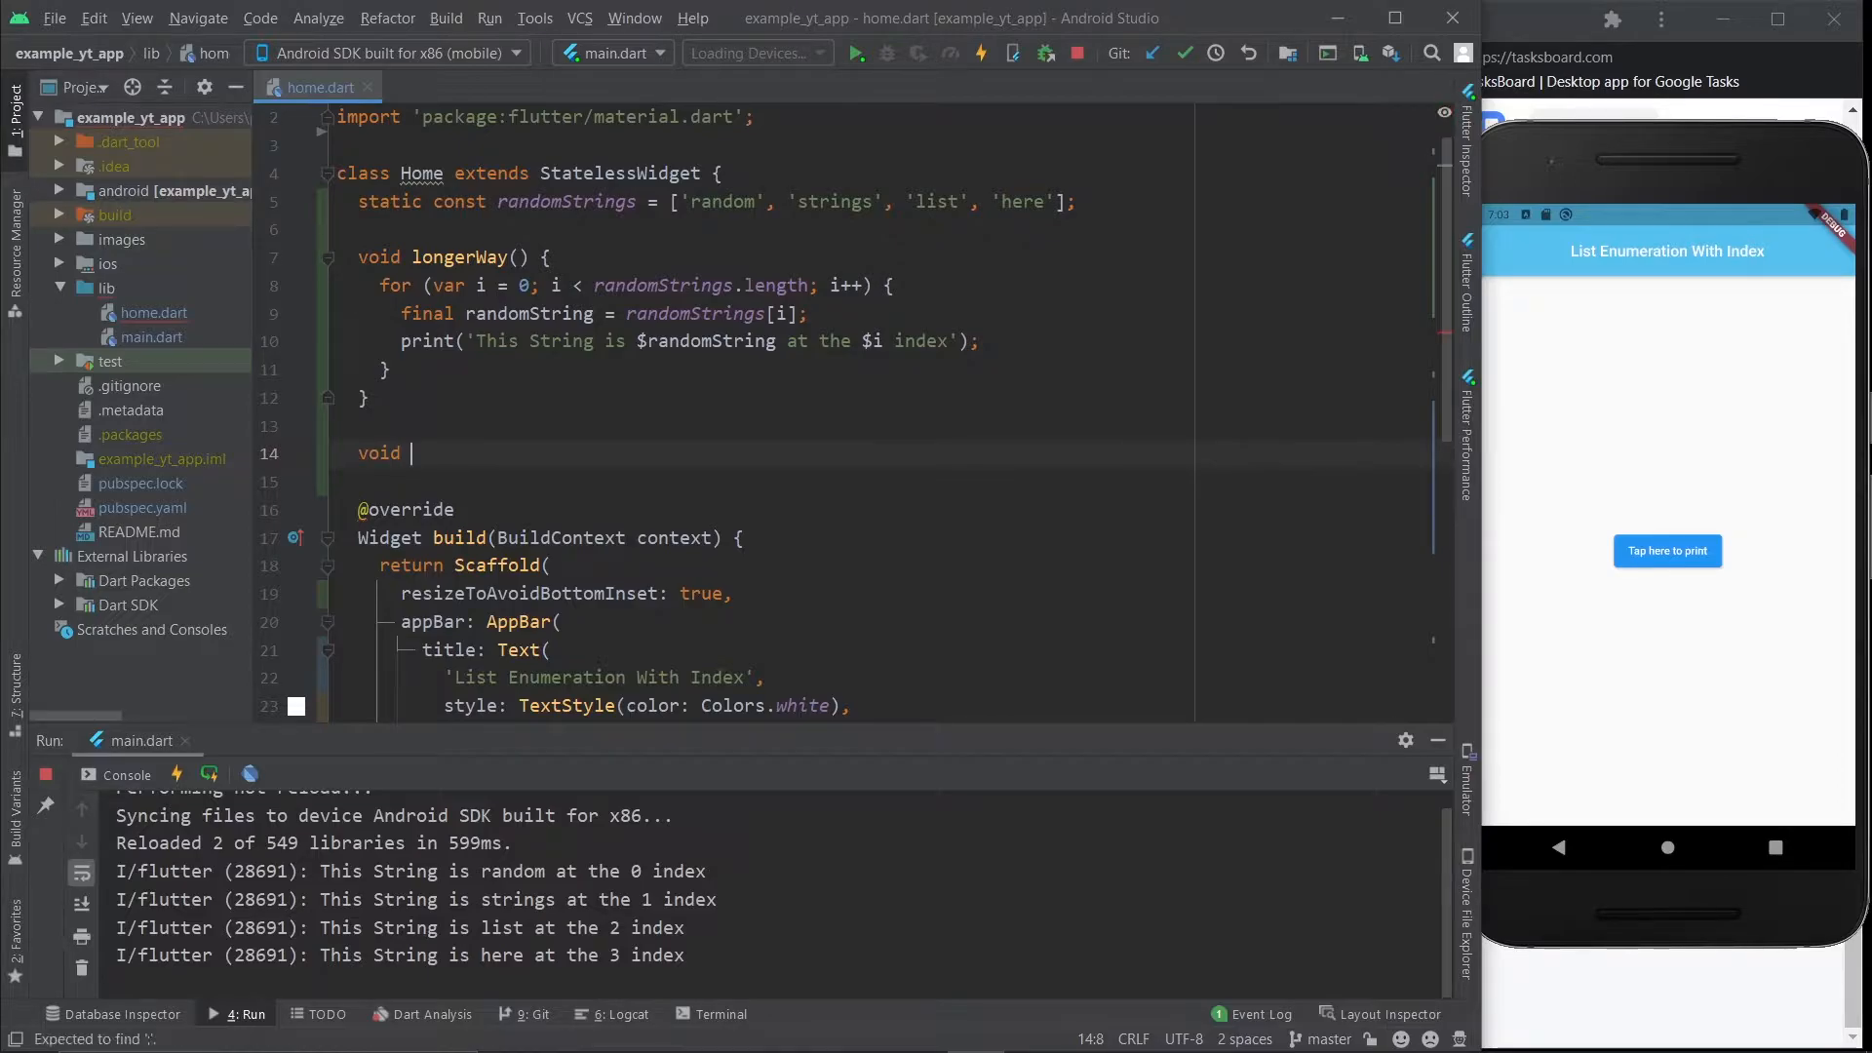
pyautogui.write('shortWa')
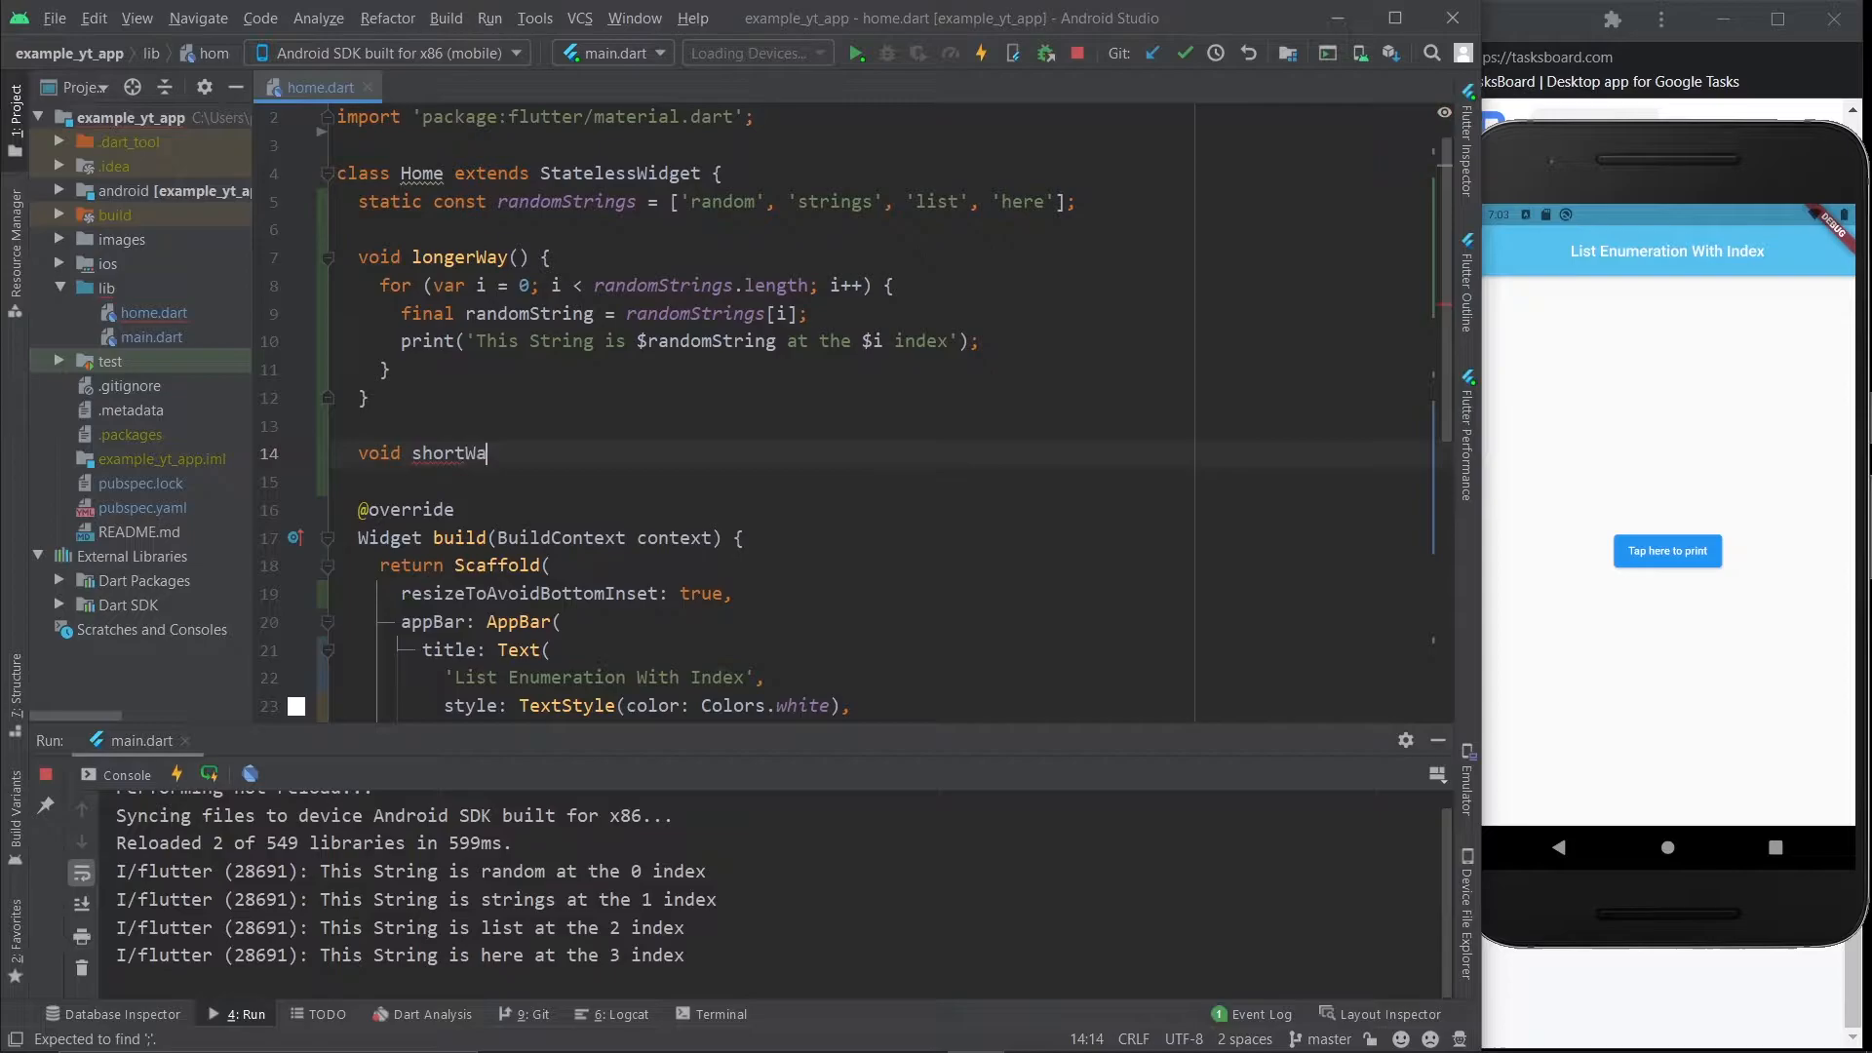
pyautogui.write('y()')
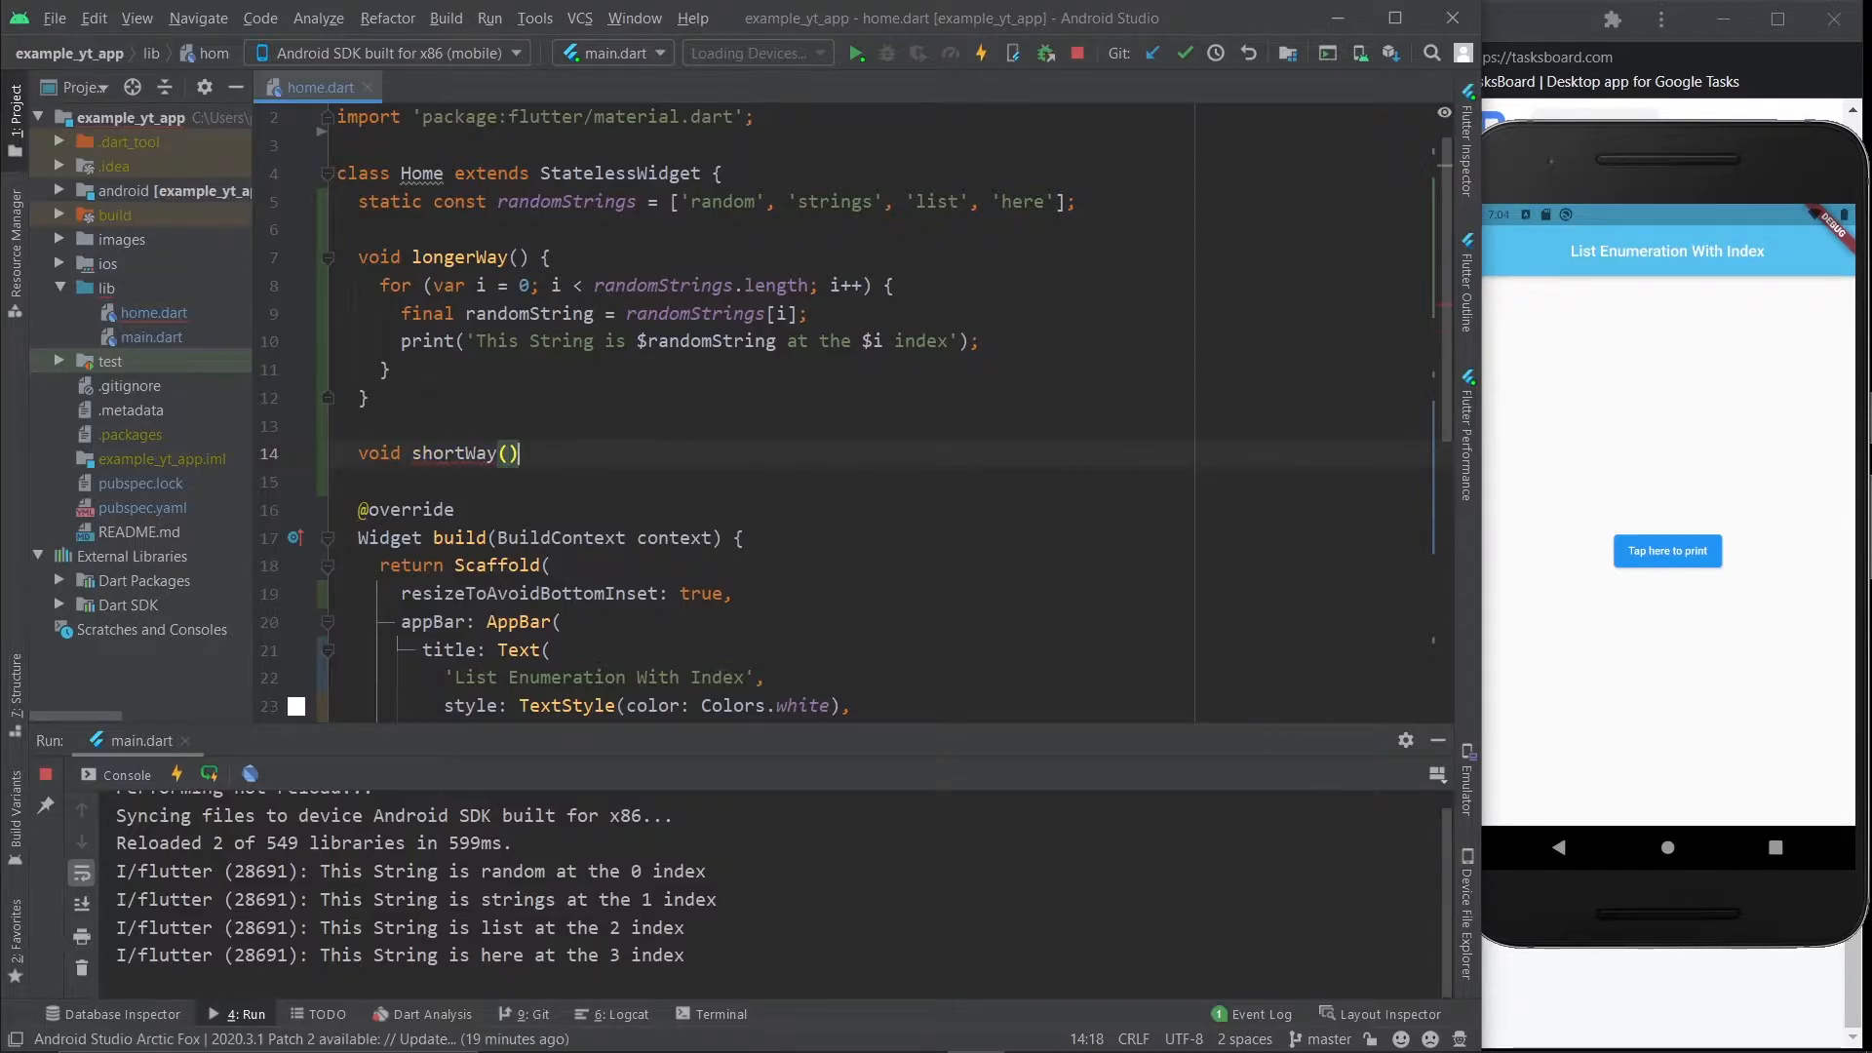
pyautogui.write('{')
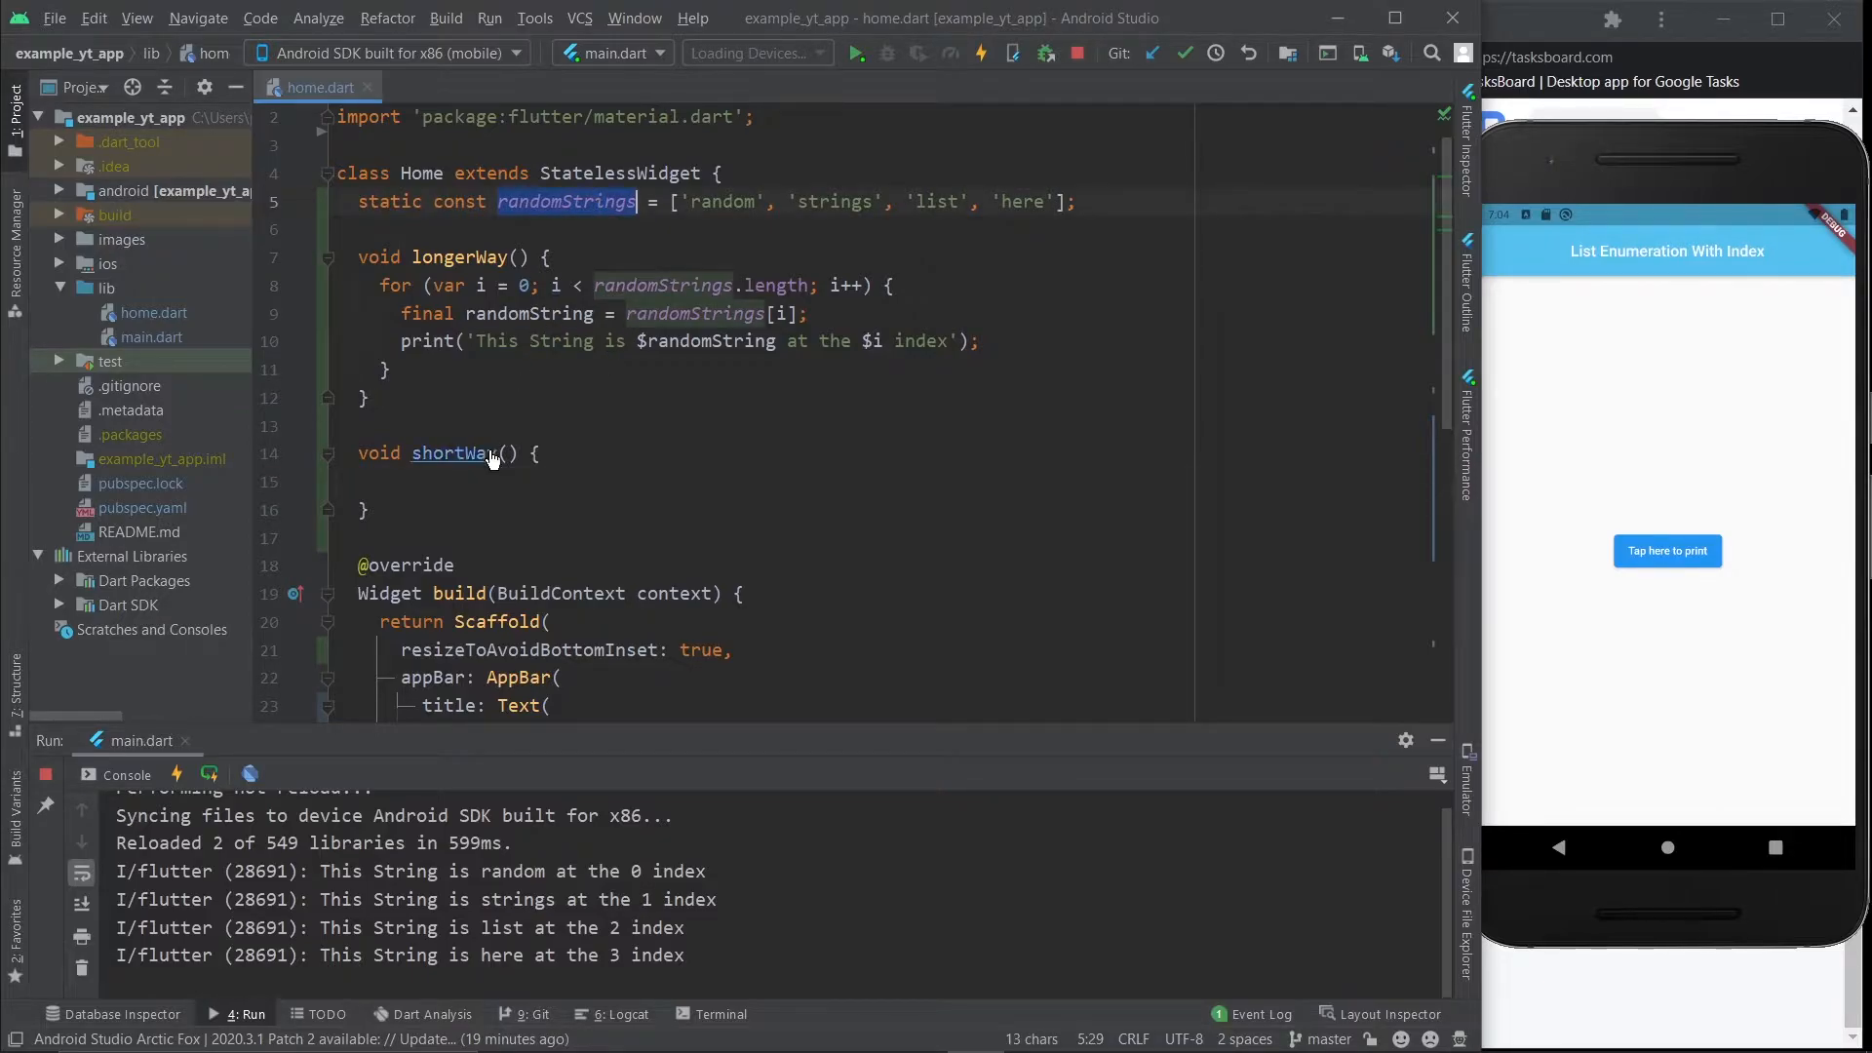
# Step: Inside shortWay, write randomStrings.asMap().forEach with an (index, randomString) callback
pyautogui.write('randomStrings.')
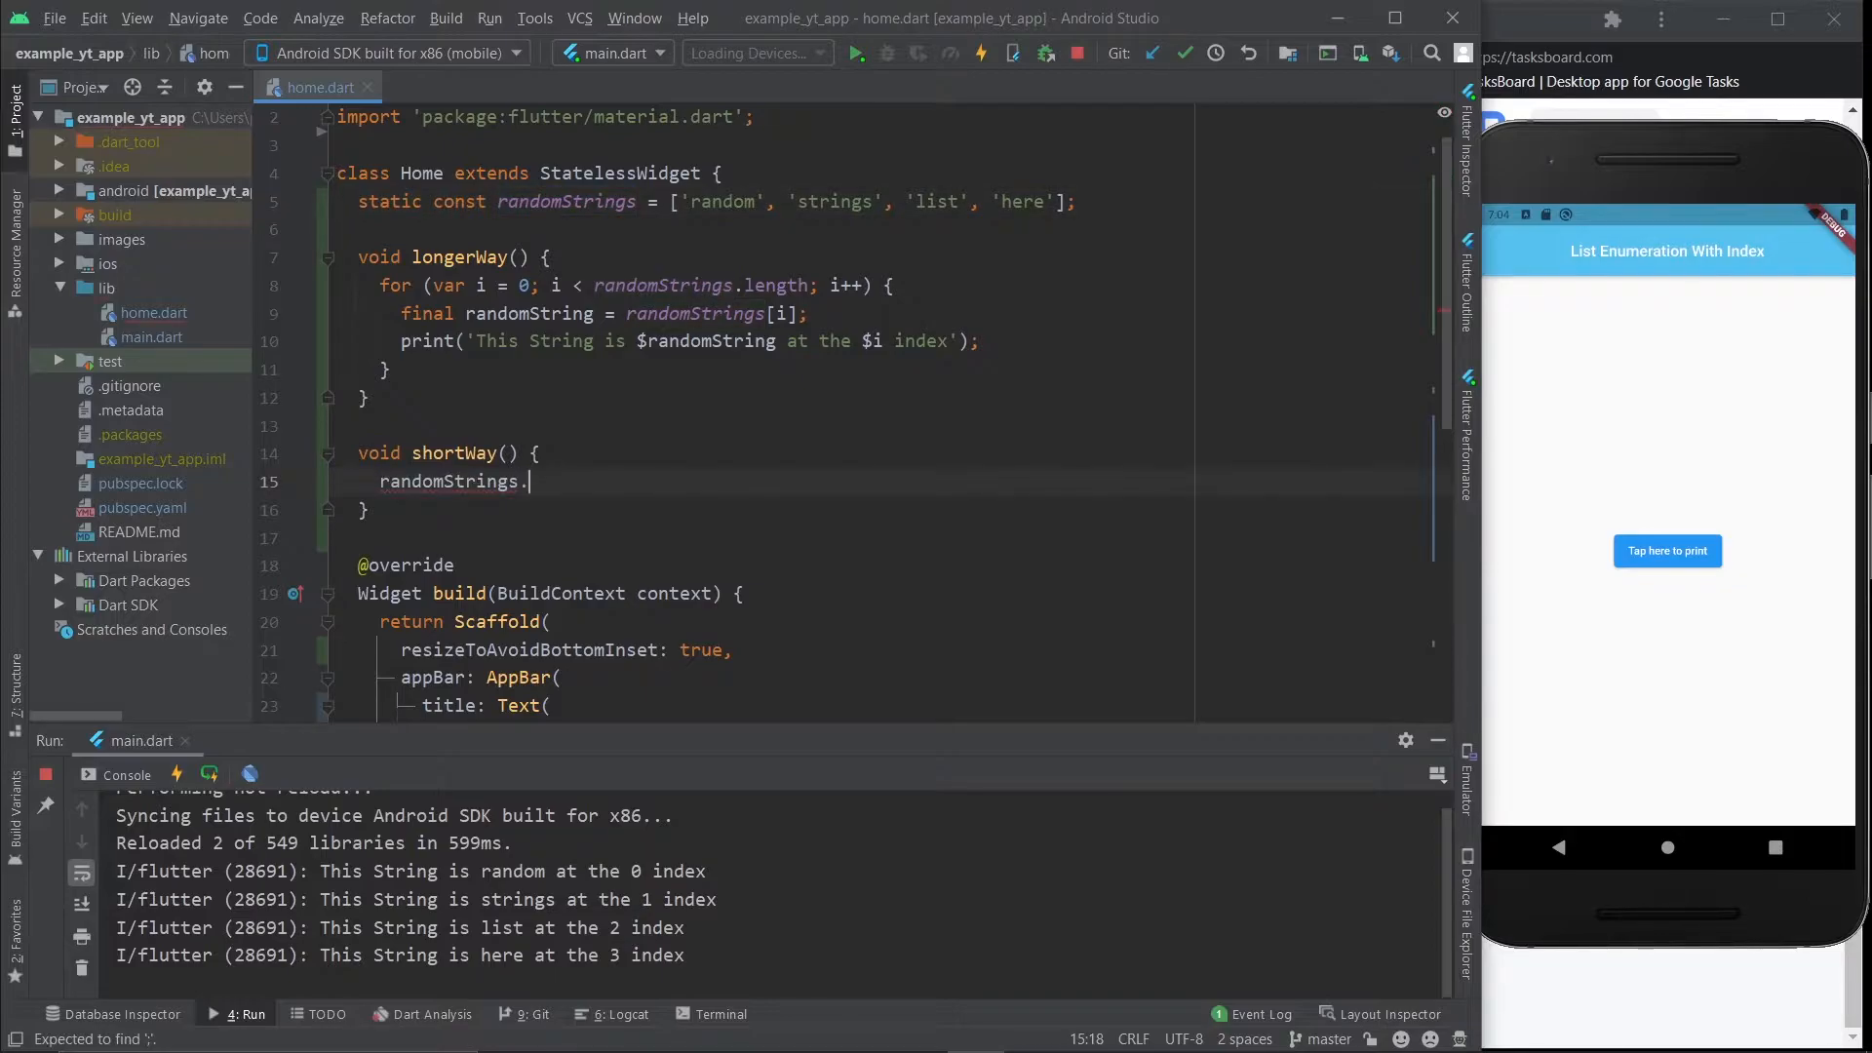
pyautogui.write('asMap()')
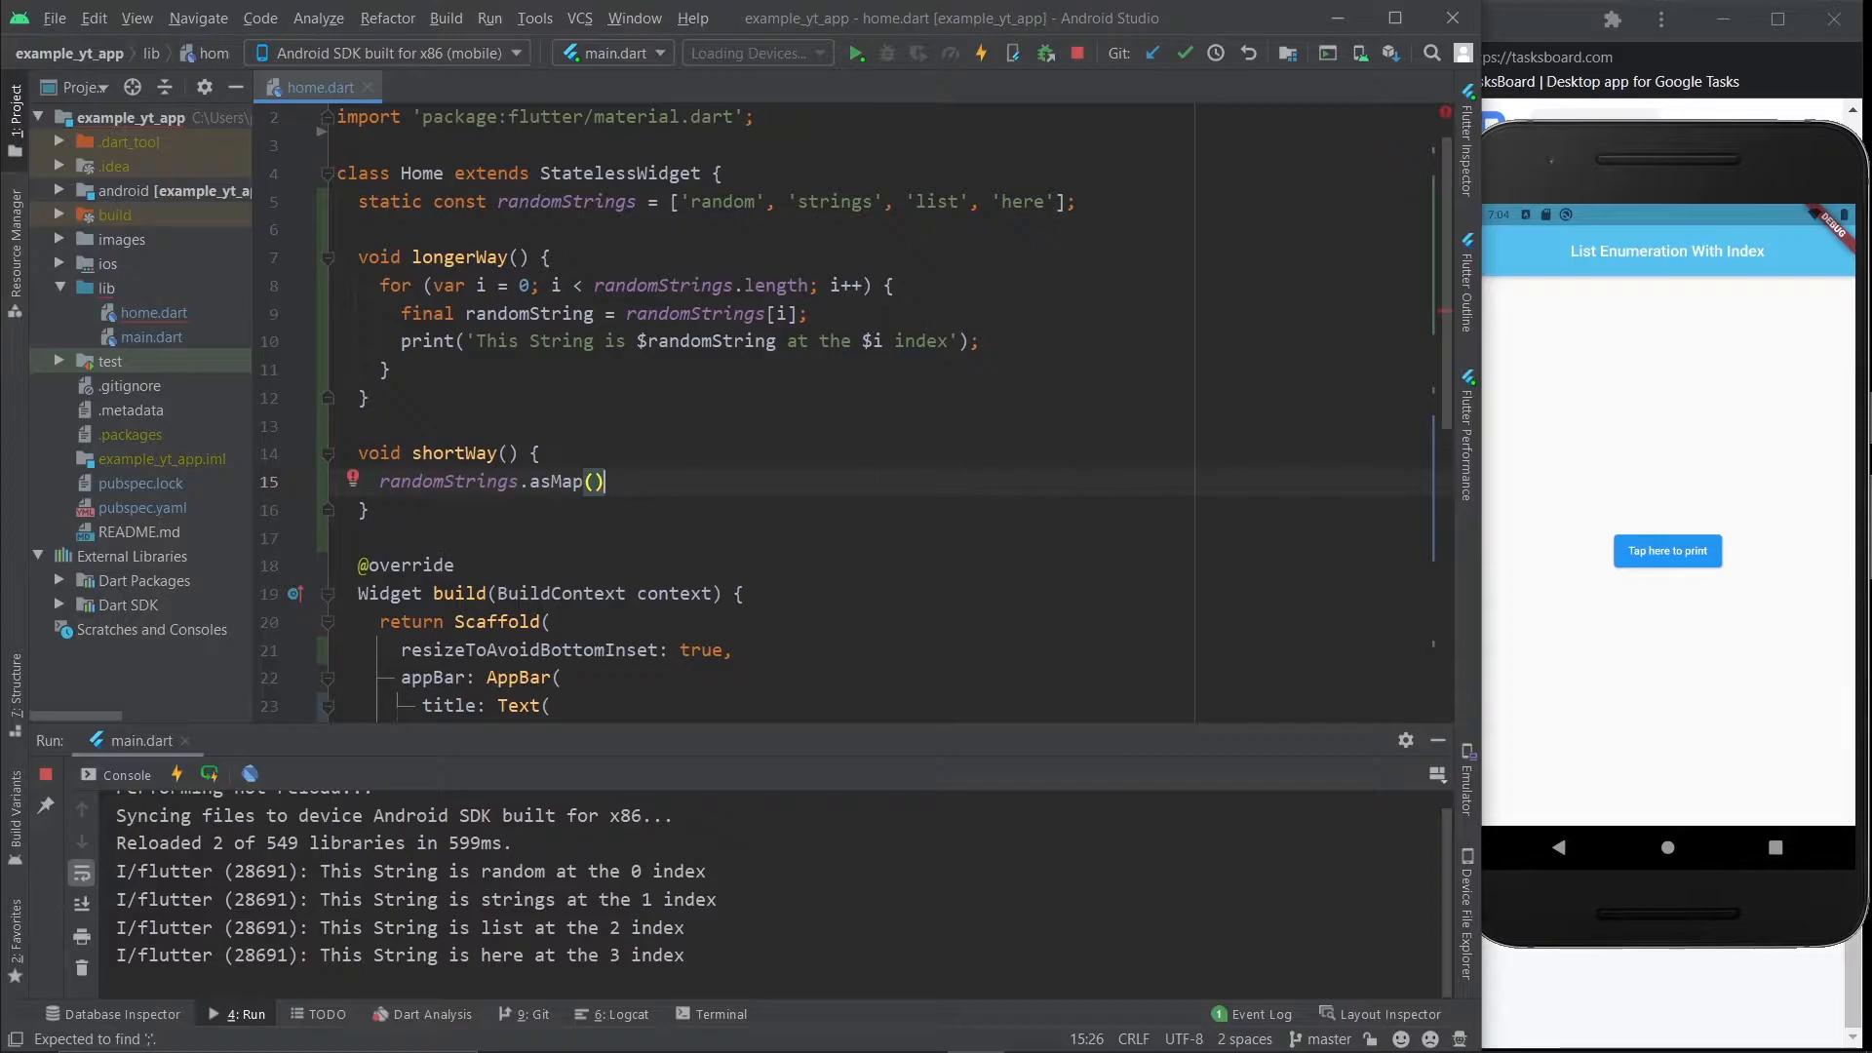
pyautogui.write('.forEach((key, value) { });')
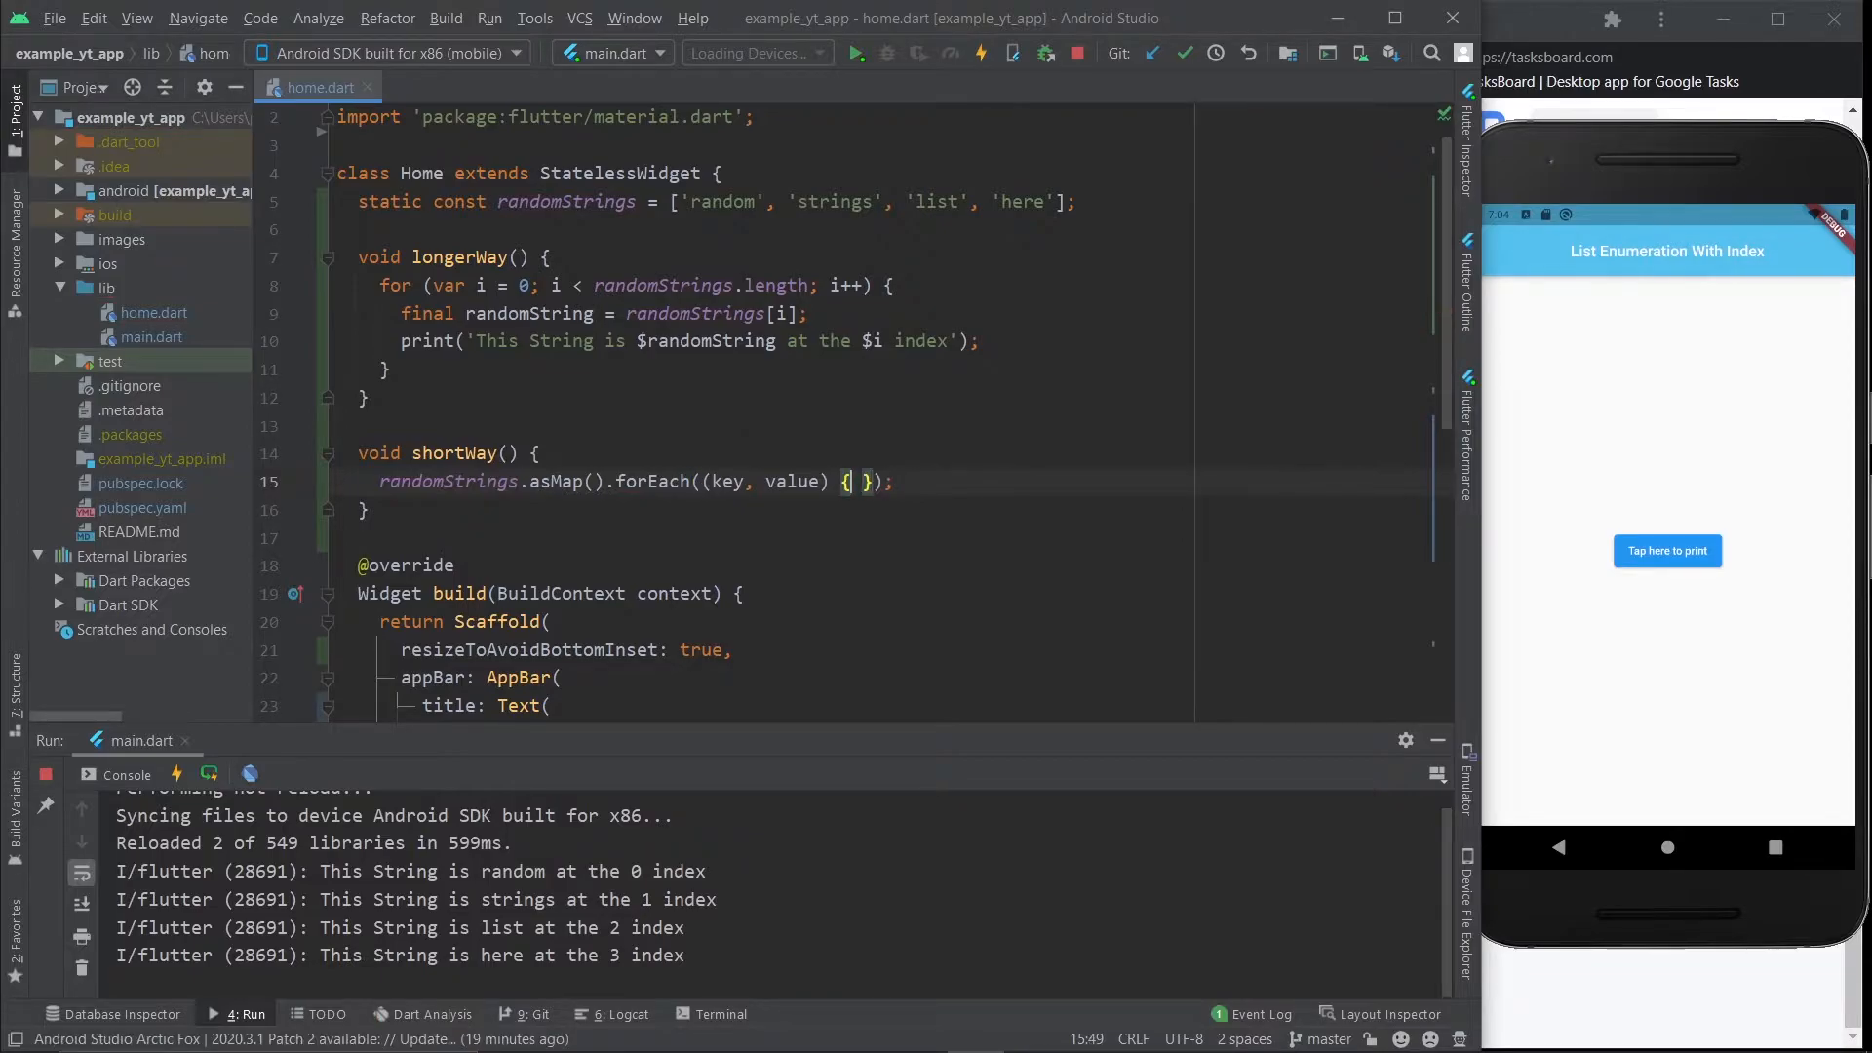
pyautogui.write('index')
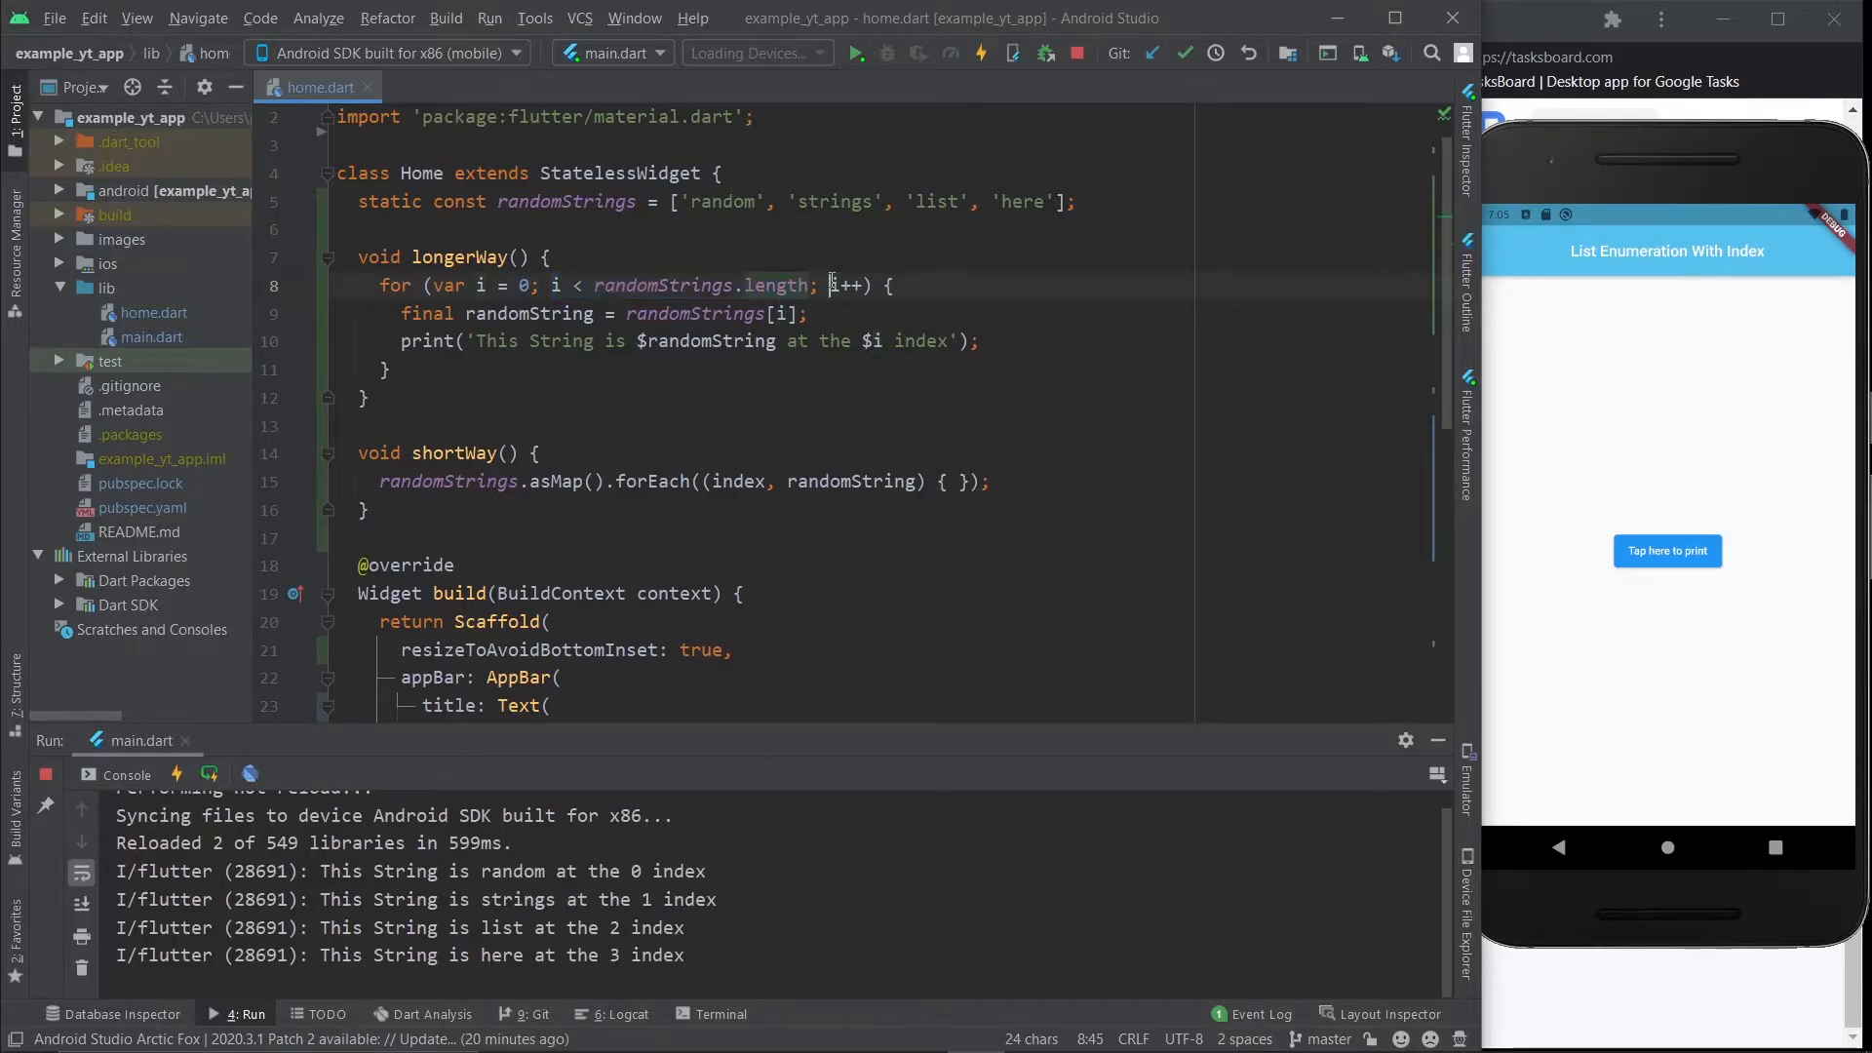
# Step: Copy longerWay's print line into the forEach body, with parameters named index and randomString
pyautogui.doubleClick(842, 285)
pyautogui.write("print('This String is $randomString at the $i index');")
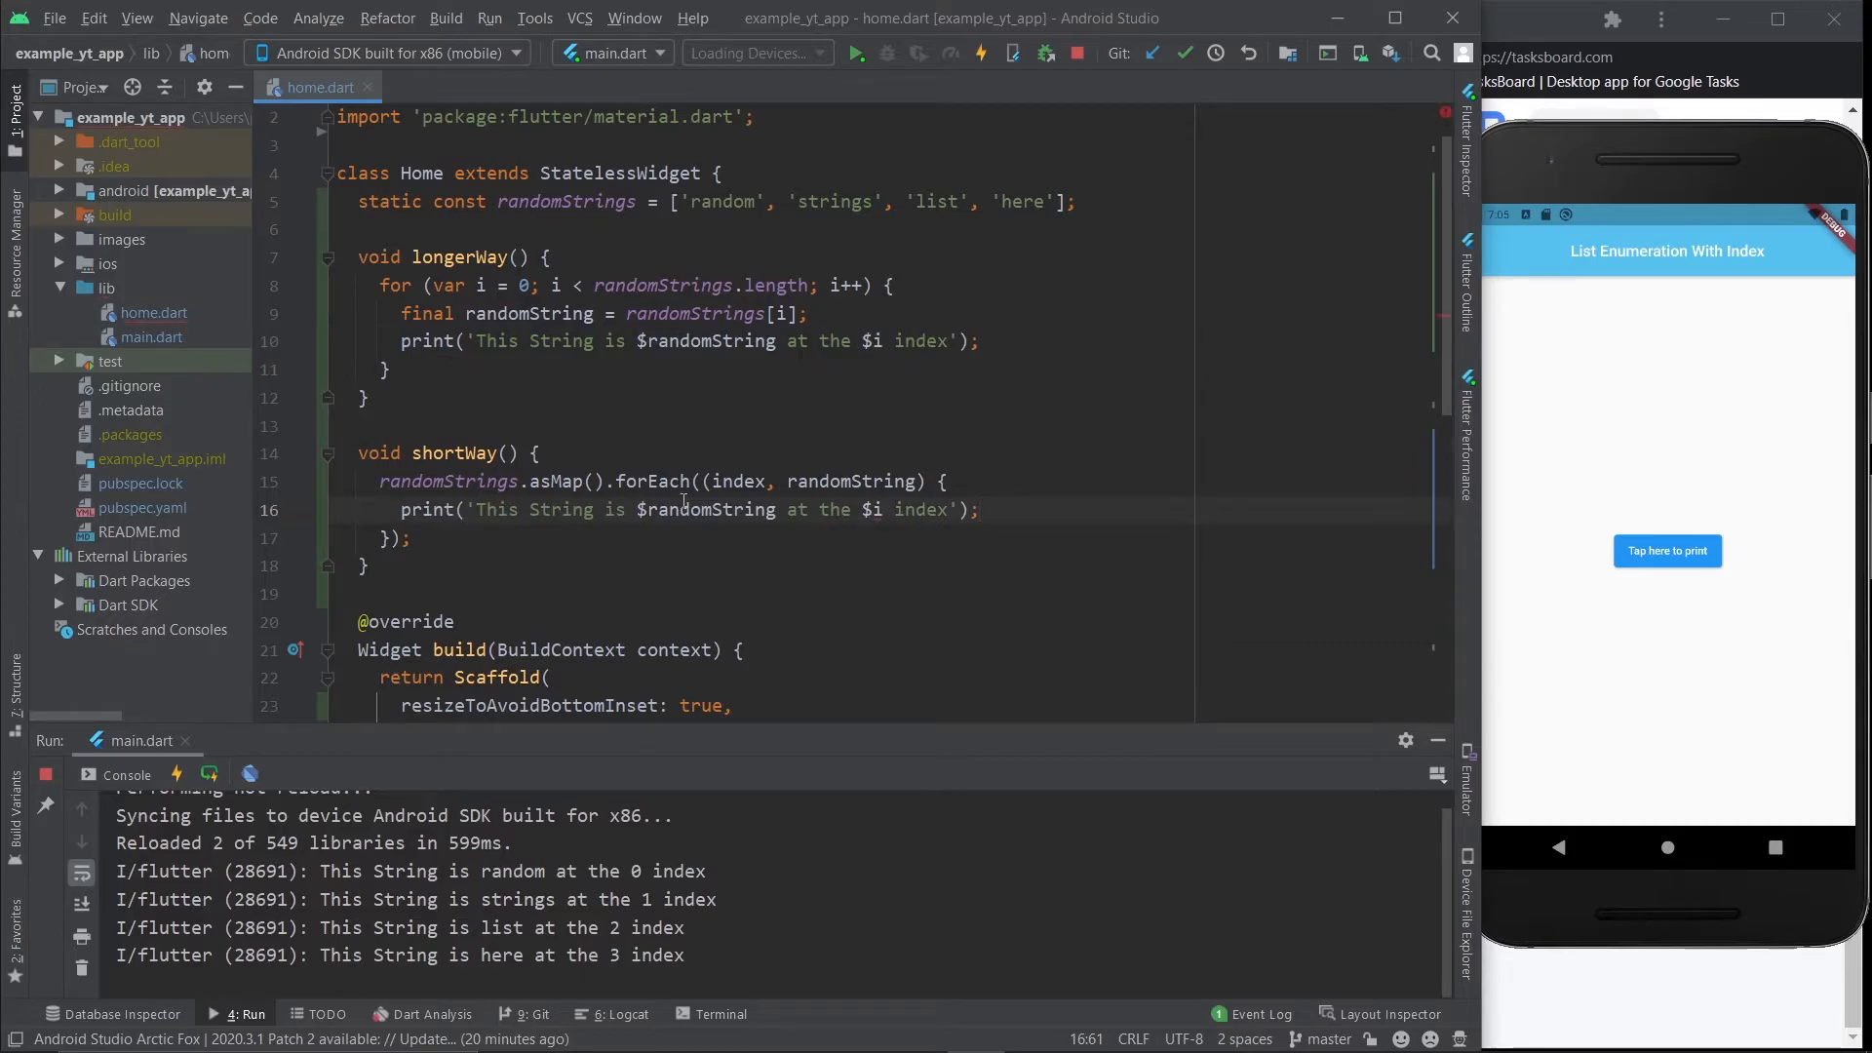
# Step: Change shortWay's print message to use $index followed by an exclamation mark
pyautogui.doubleClick(850, 480)
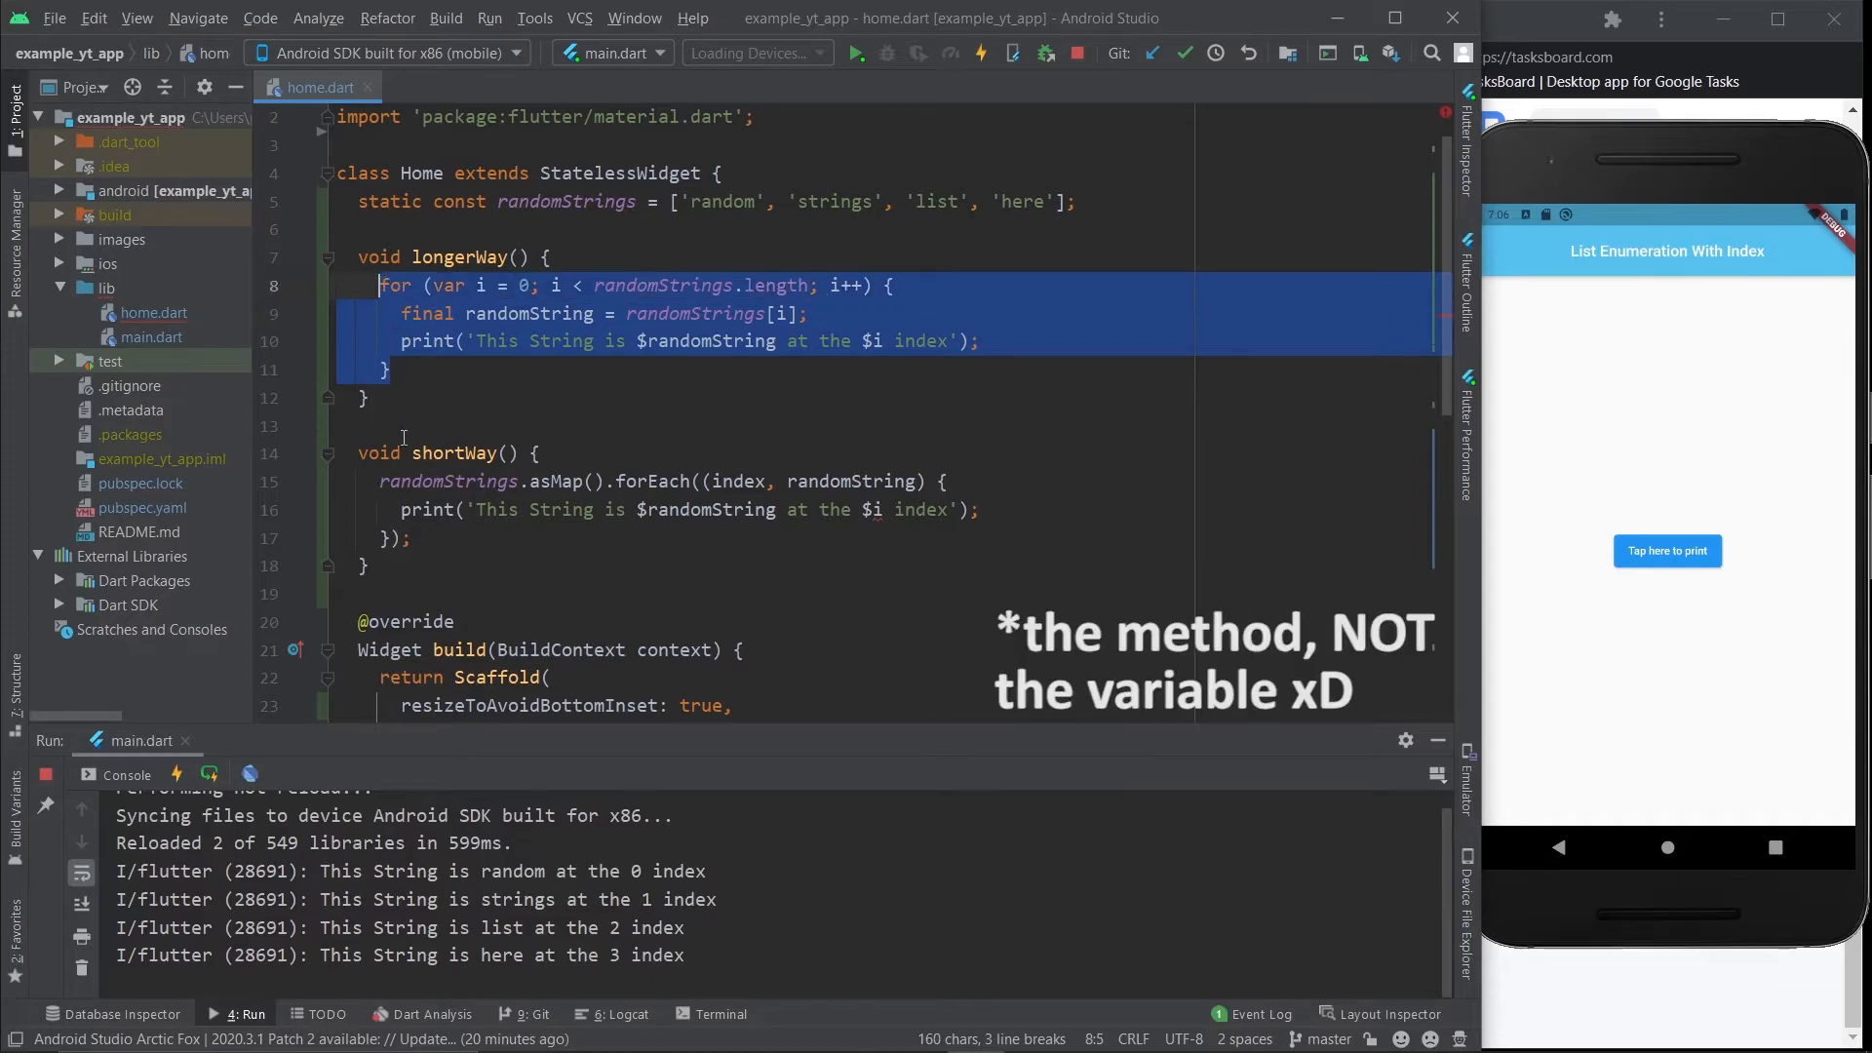
pyautogui.click(884, 509)
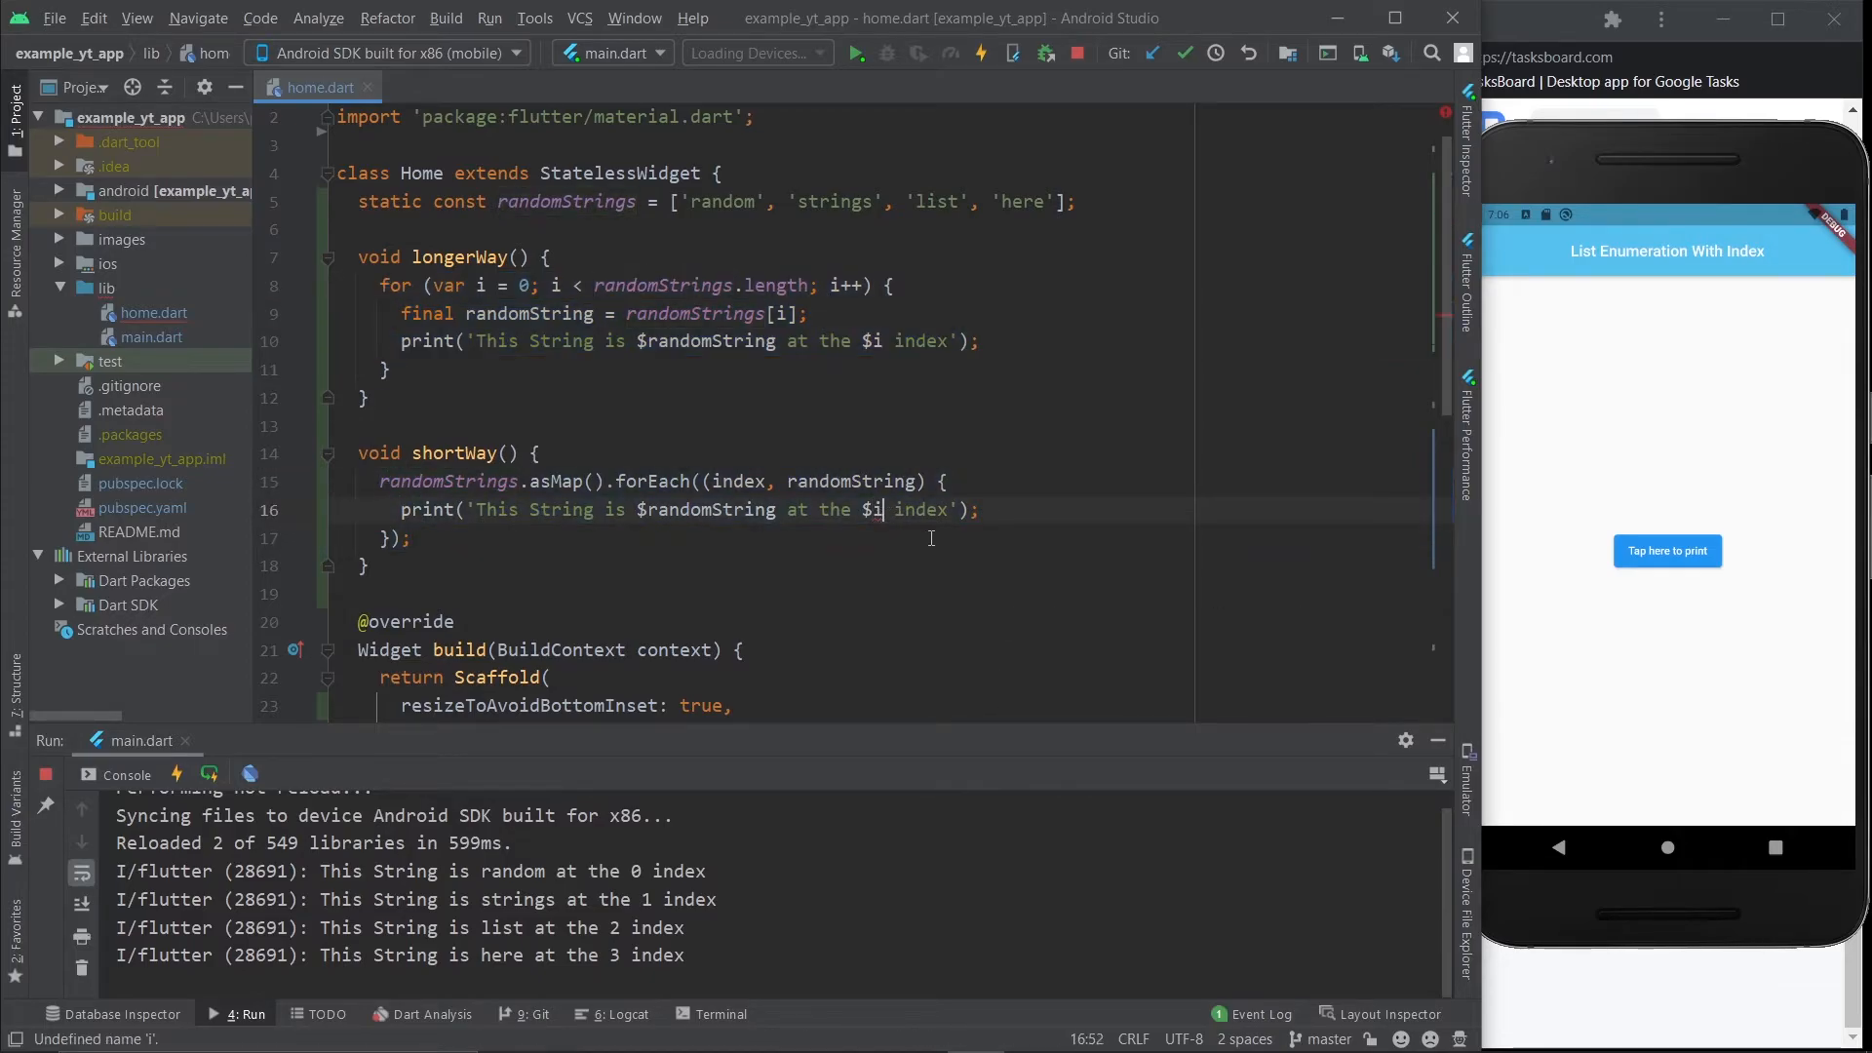
pyautogui.write('ndex')
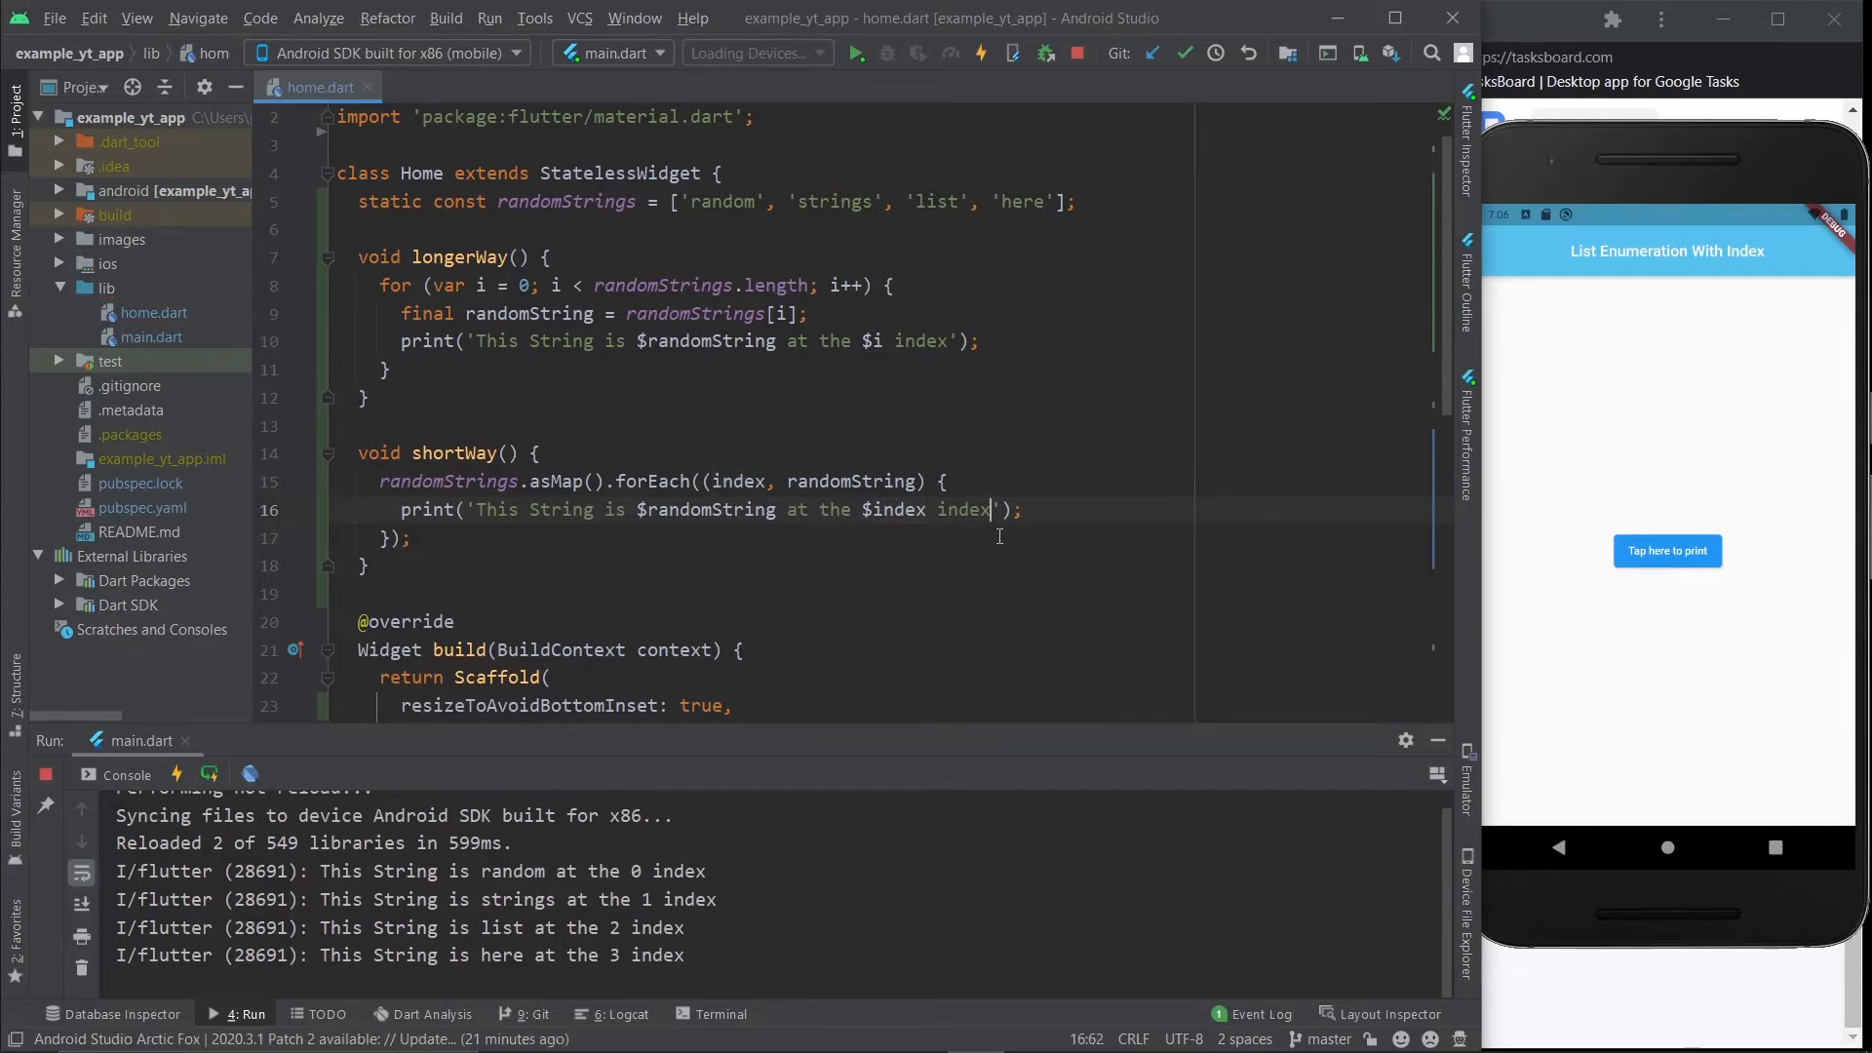
pyautogui.write('!')
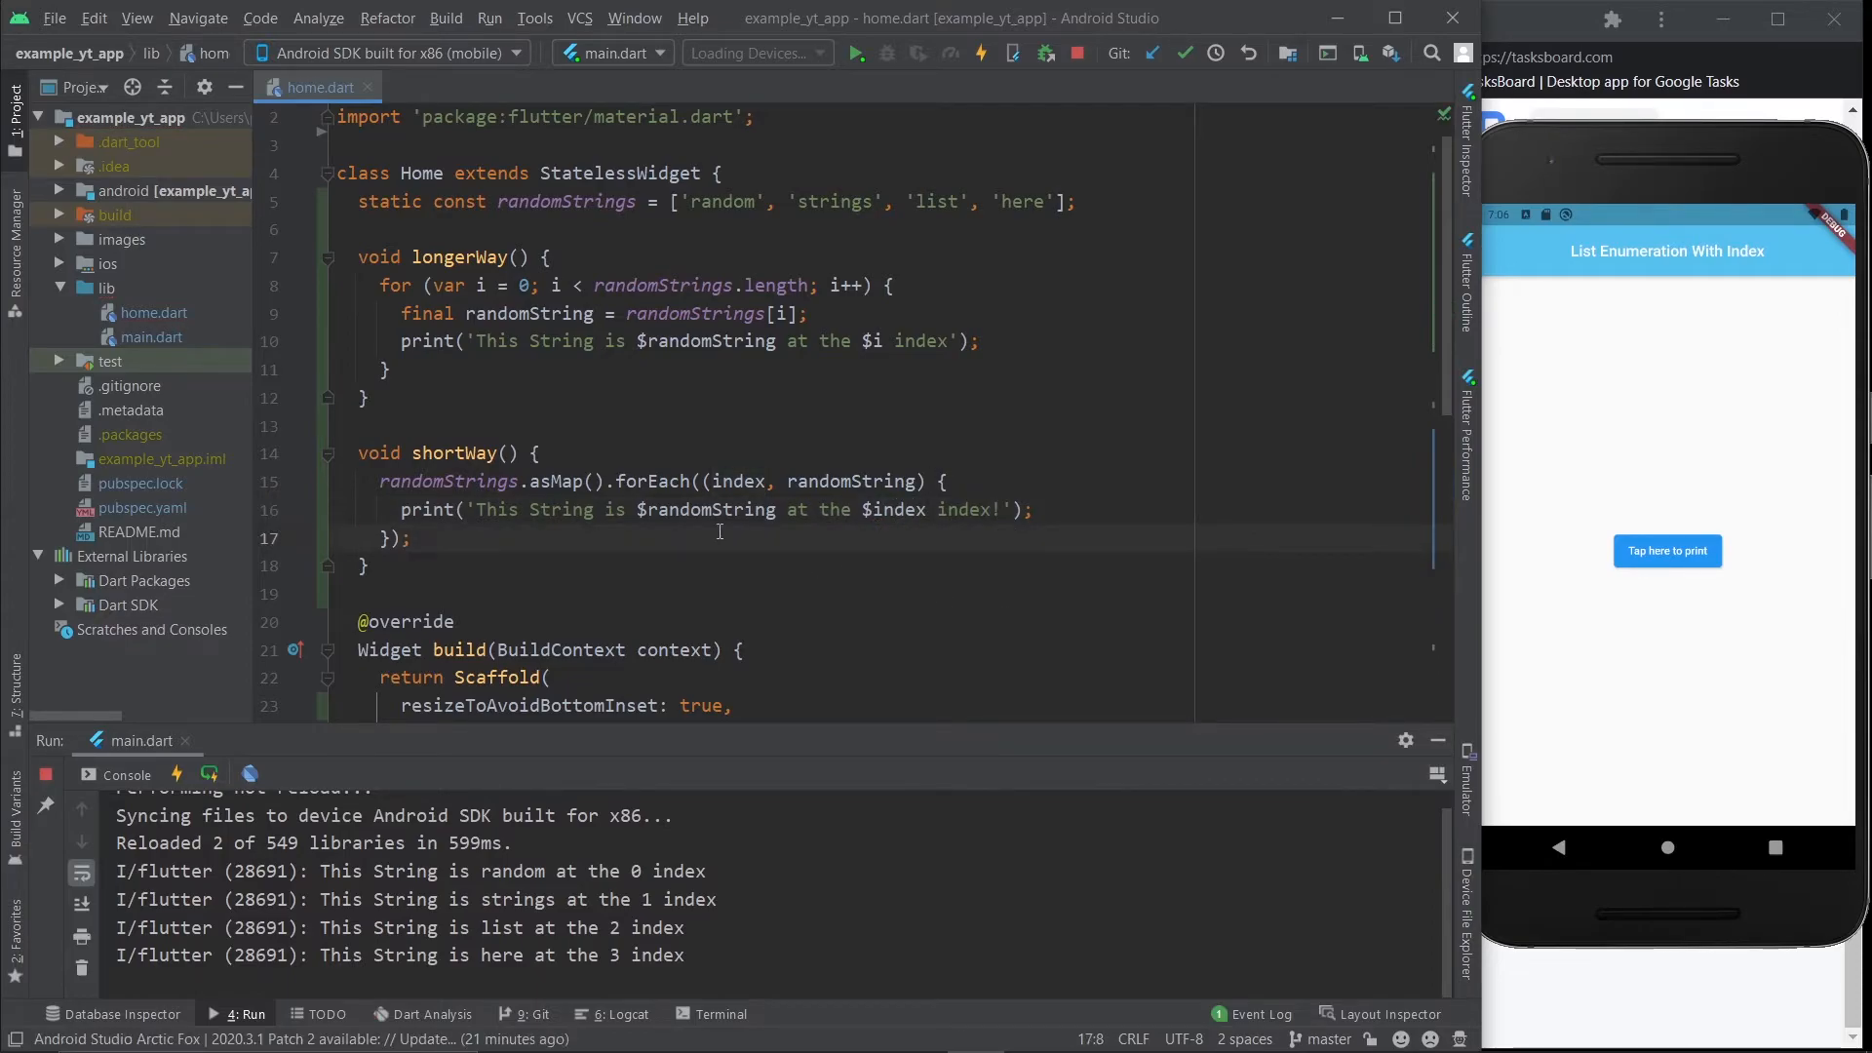
pyautogui.scroll(-3)
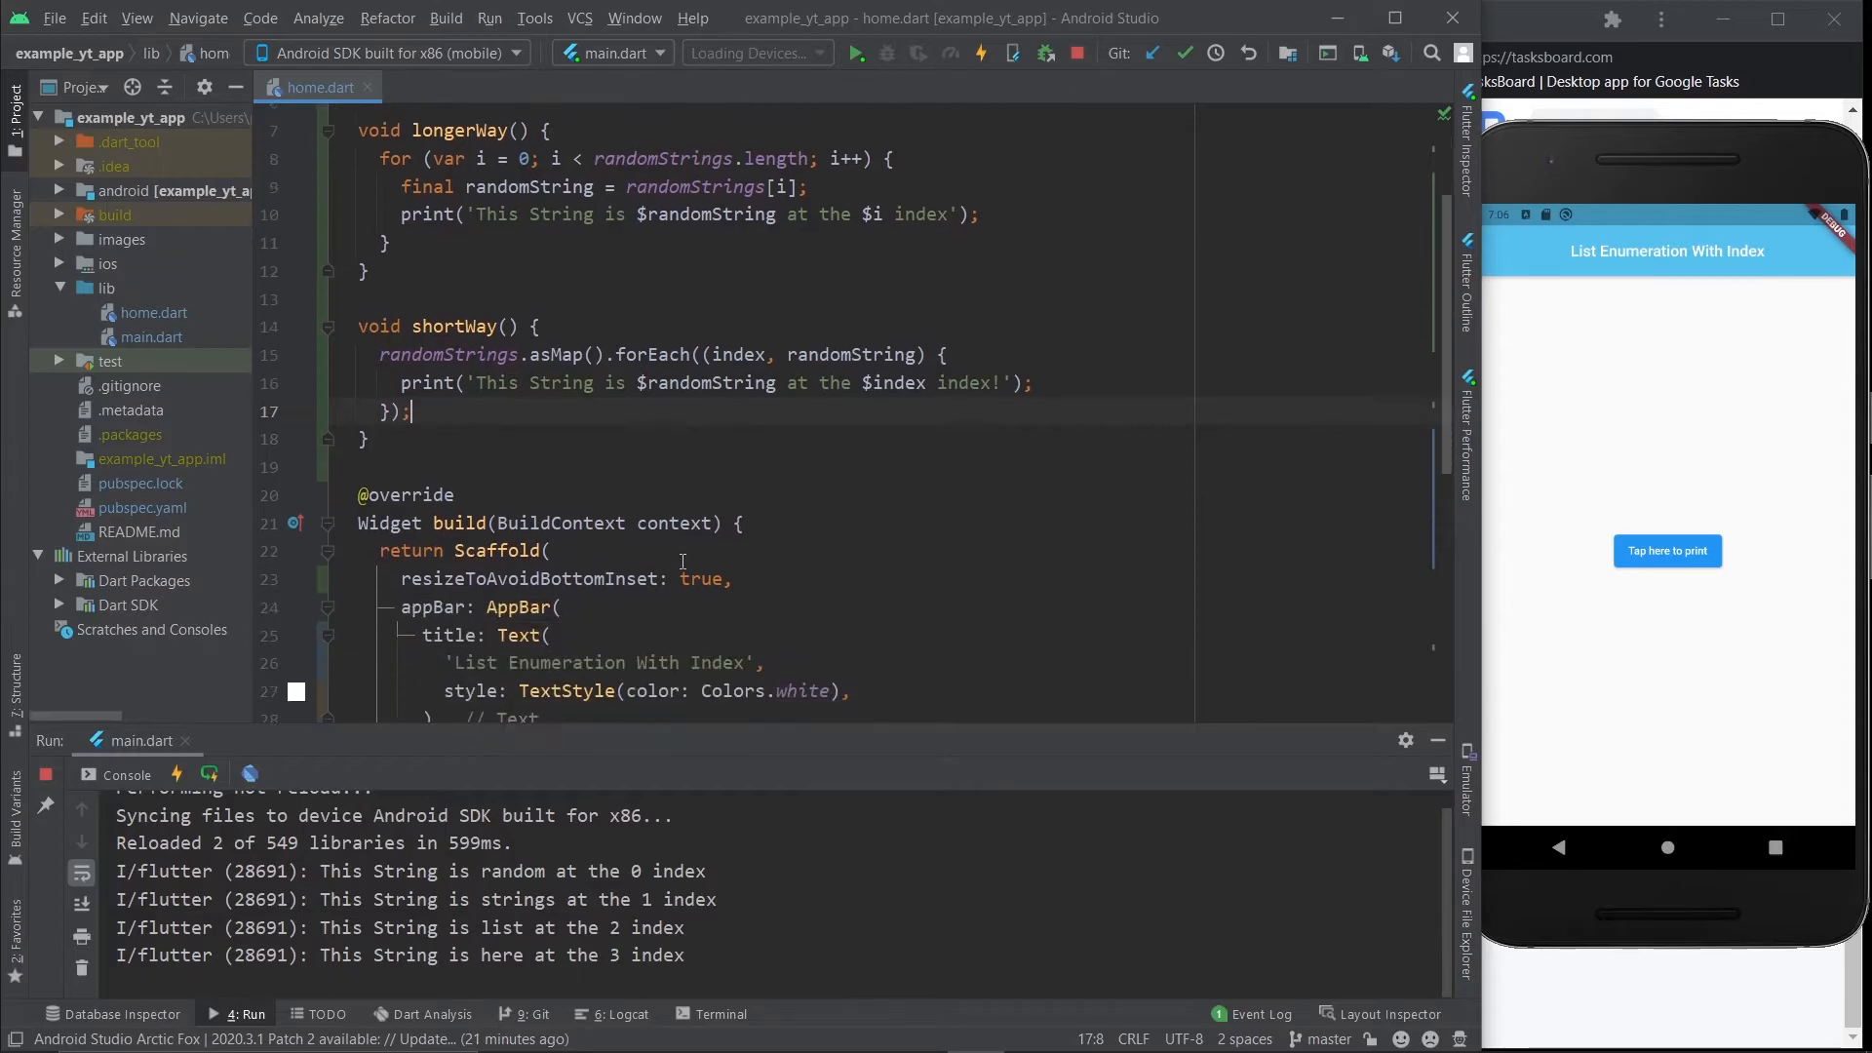
pyautogui.scroll(-3)
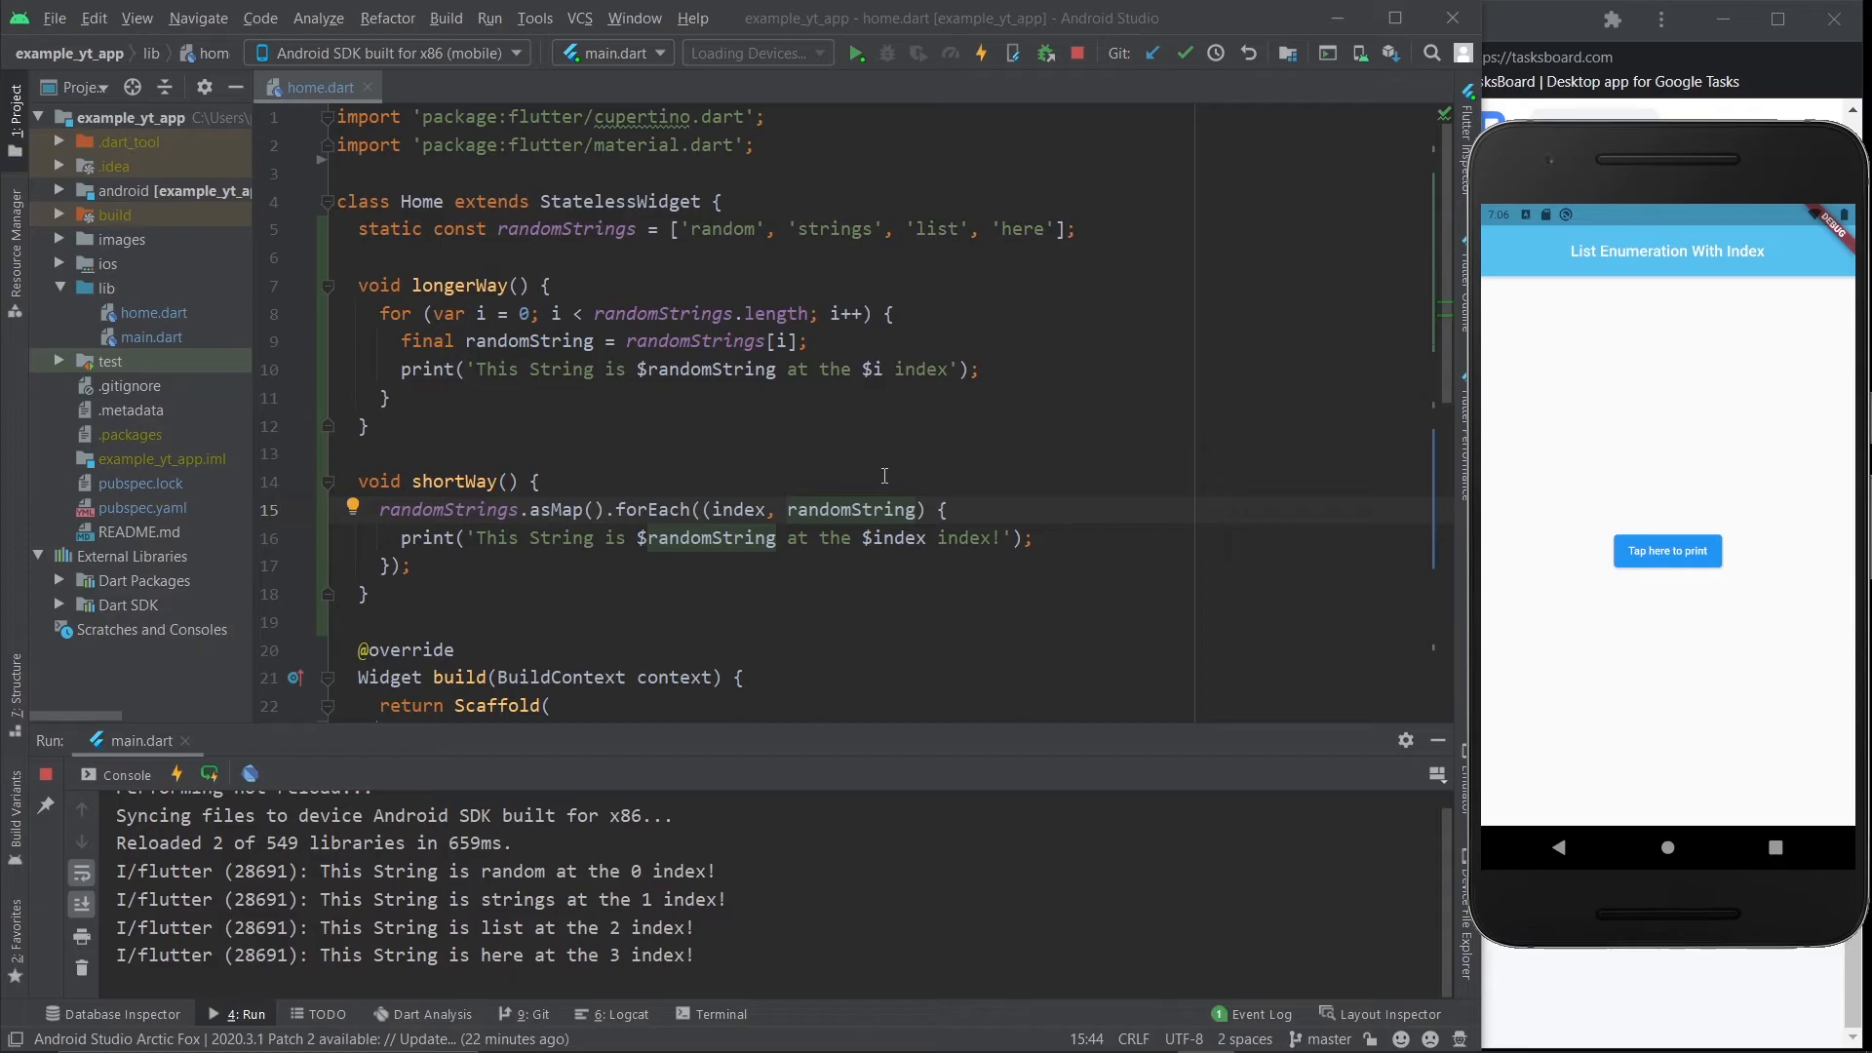
# Step: Switch onPressed to shortWay() and run it, printing each string with index and '!'
pyautogui.moveTo(358, 284); pyautogui.dragTo(371, 426)
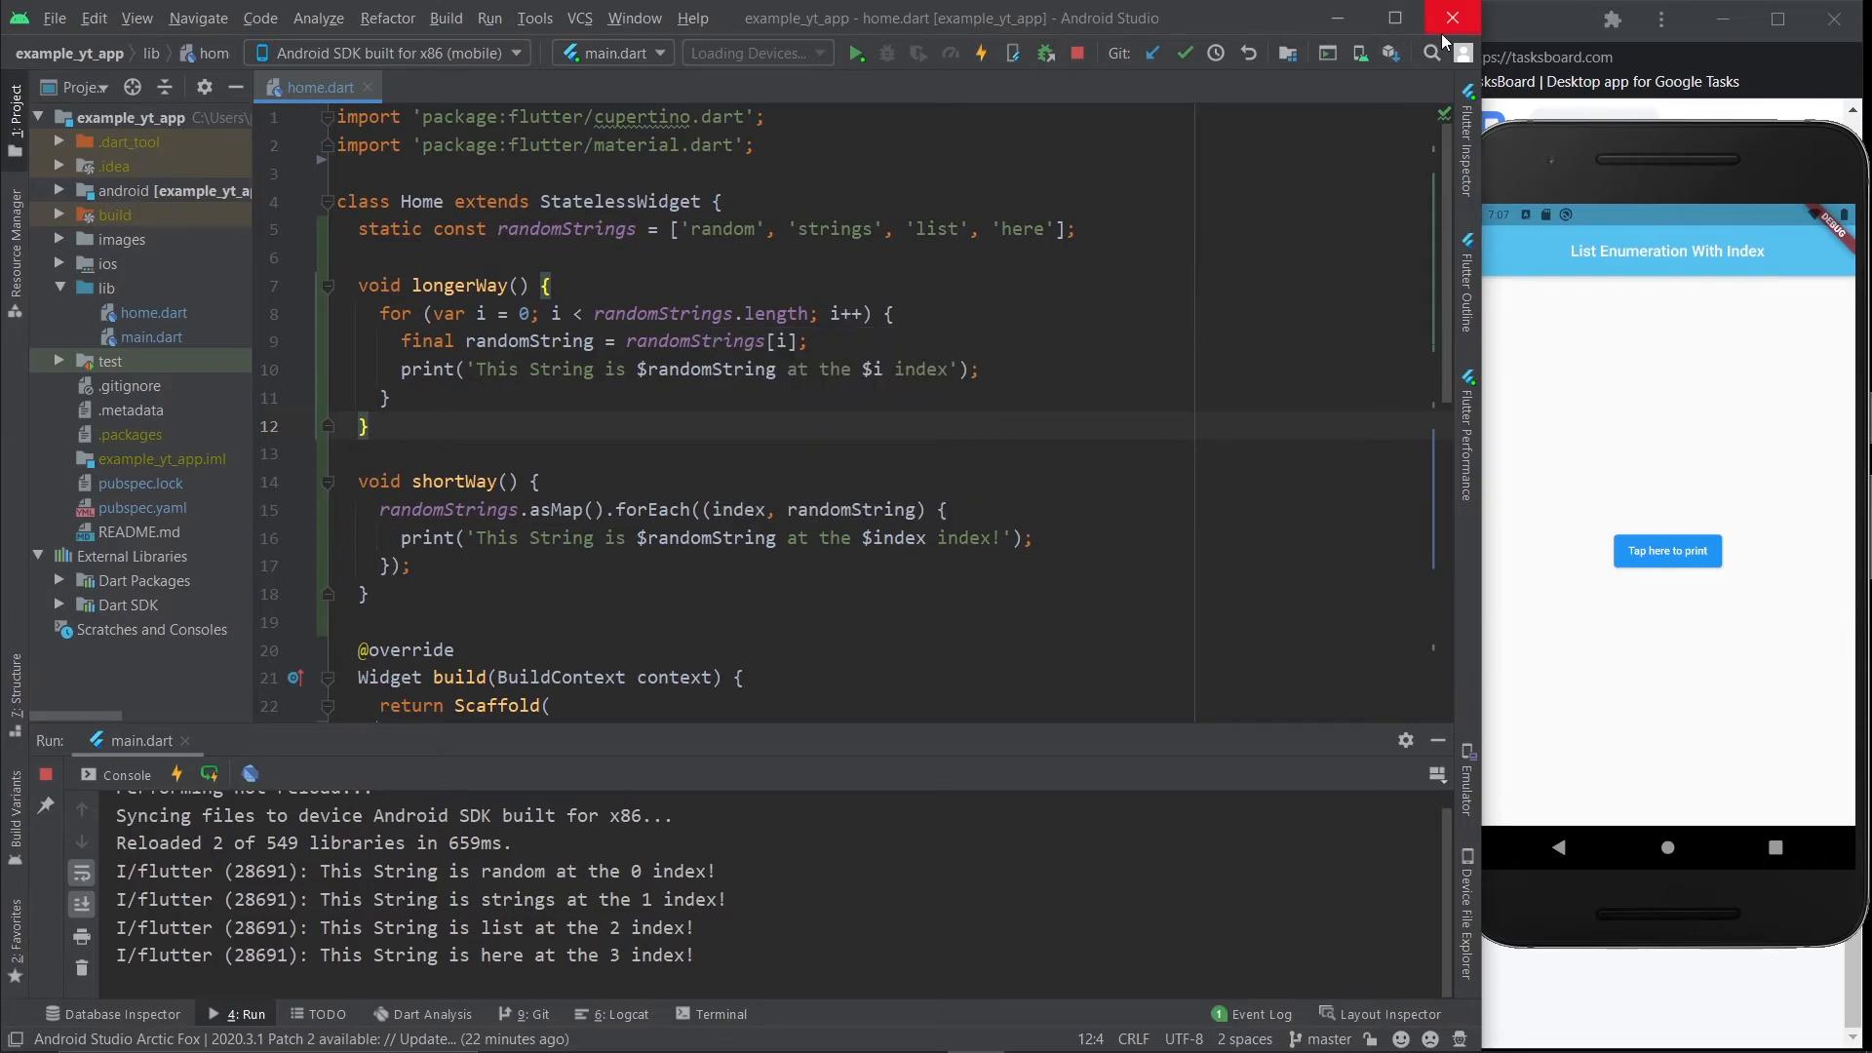
# Step: Close the Android Studio window to bring up the Confirm Exit dialog
pyautogui.click(1453, 17)
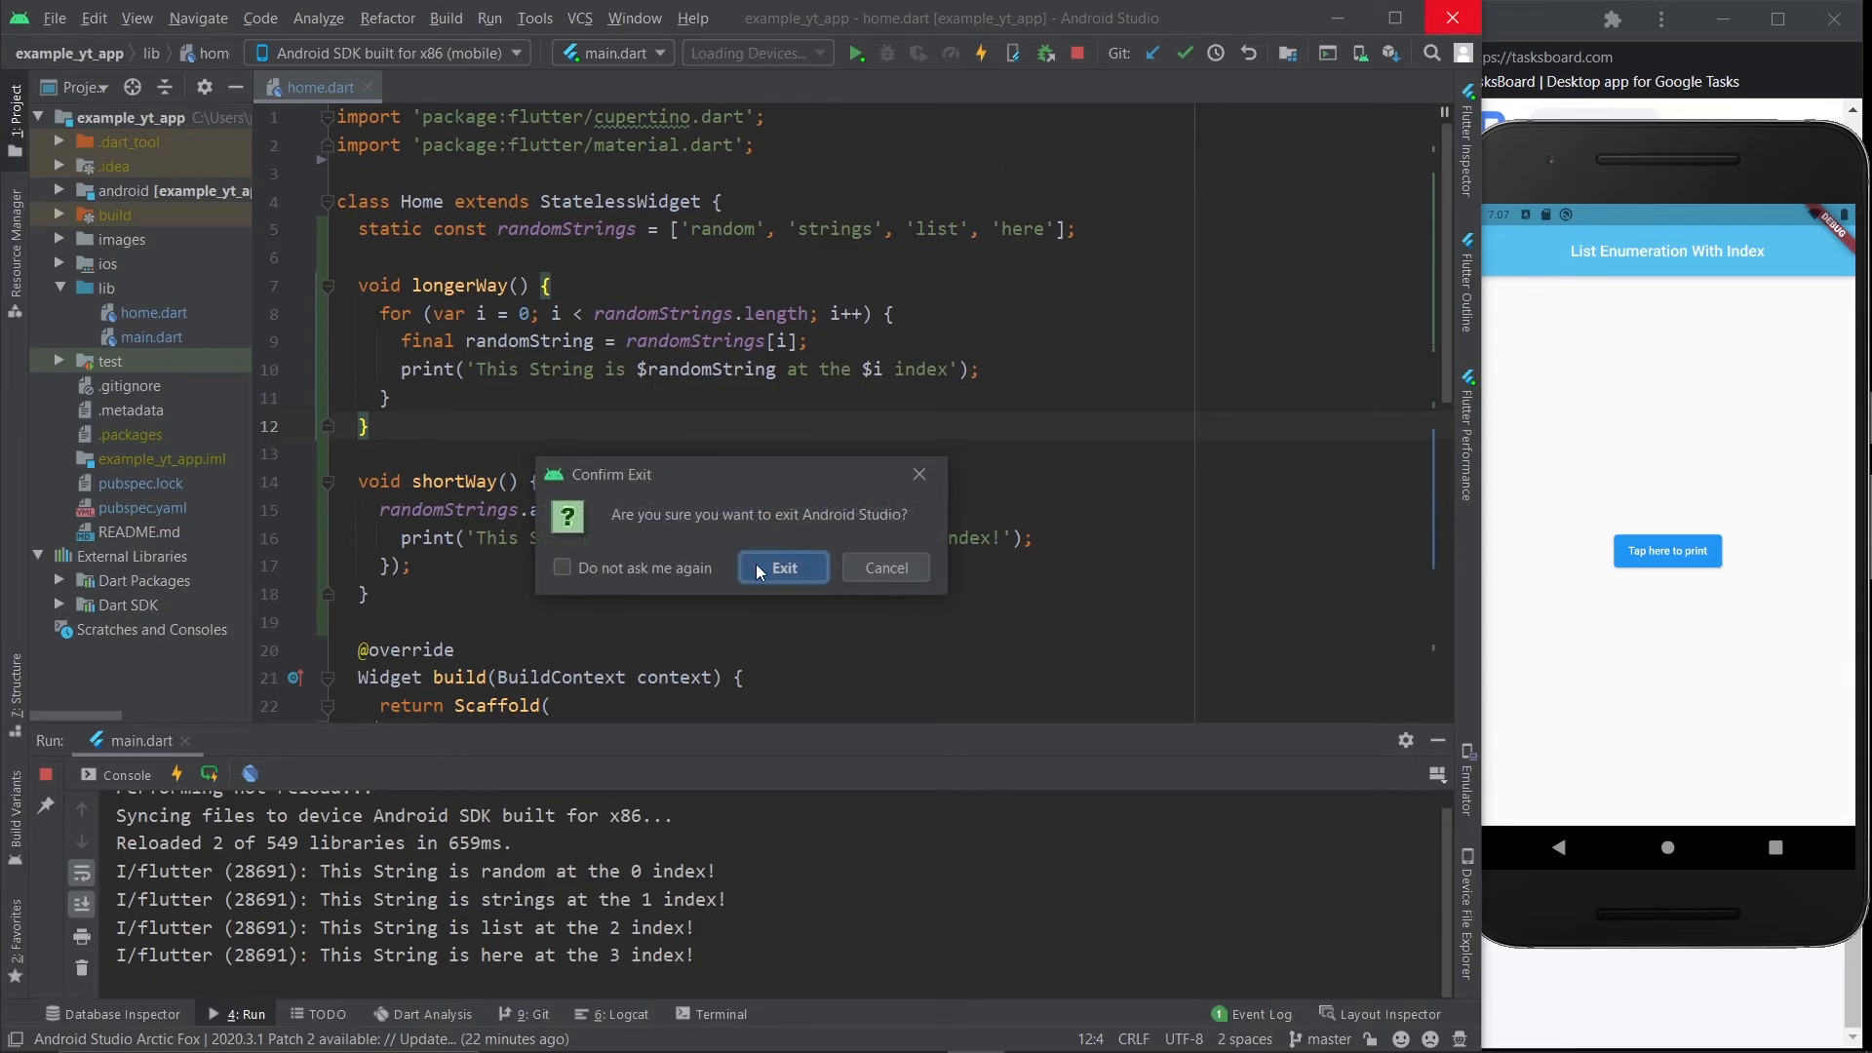